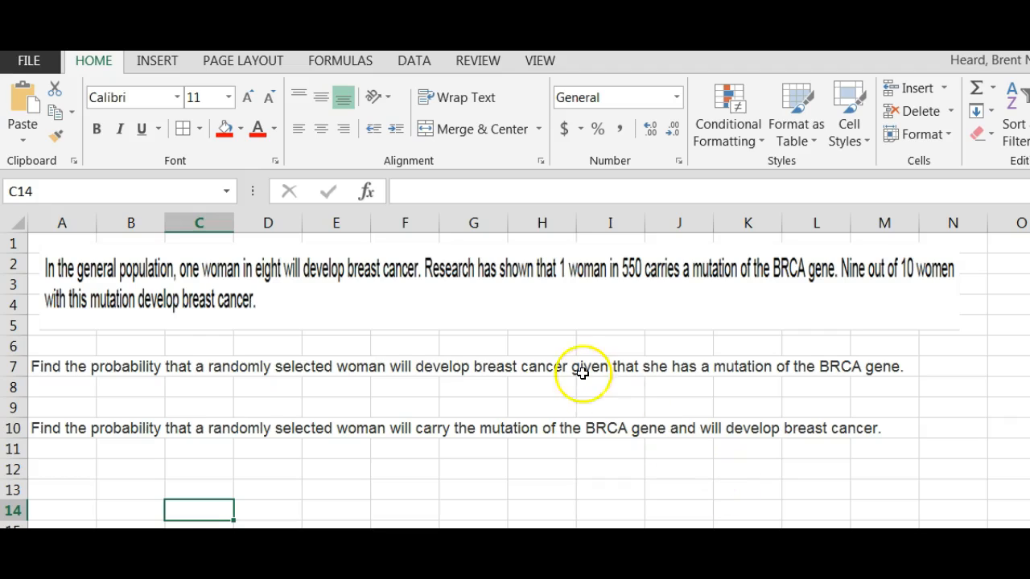
pyautogui.moveTo(87, 378)
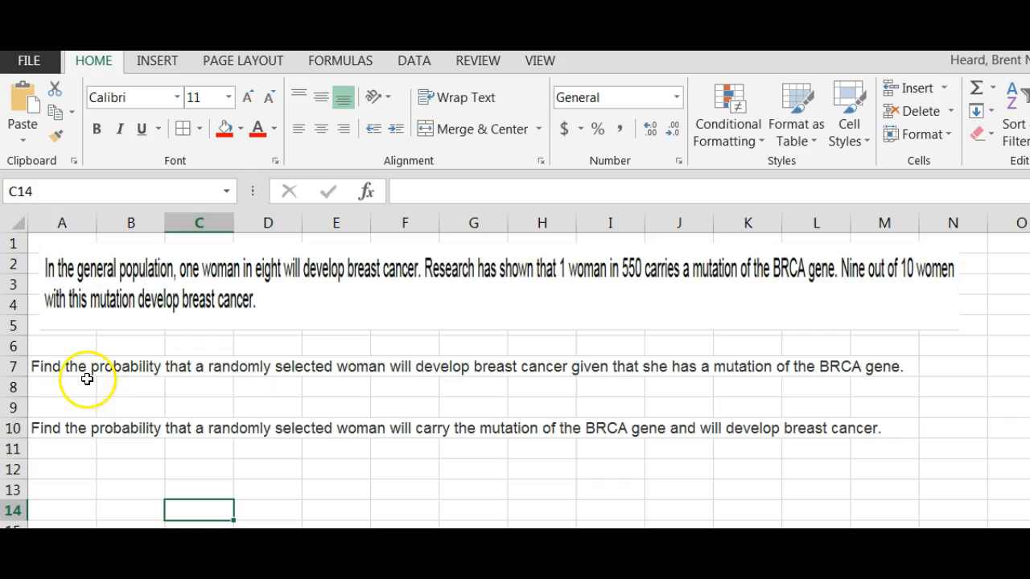
pyautogui.moveTo(372, 383)
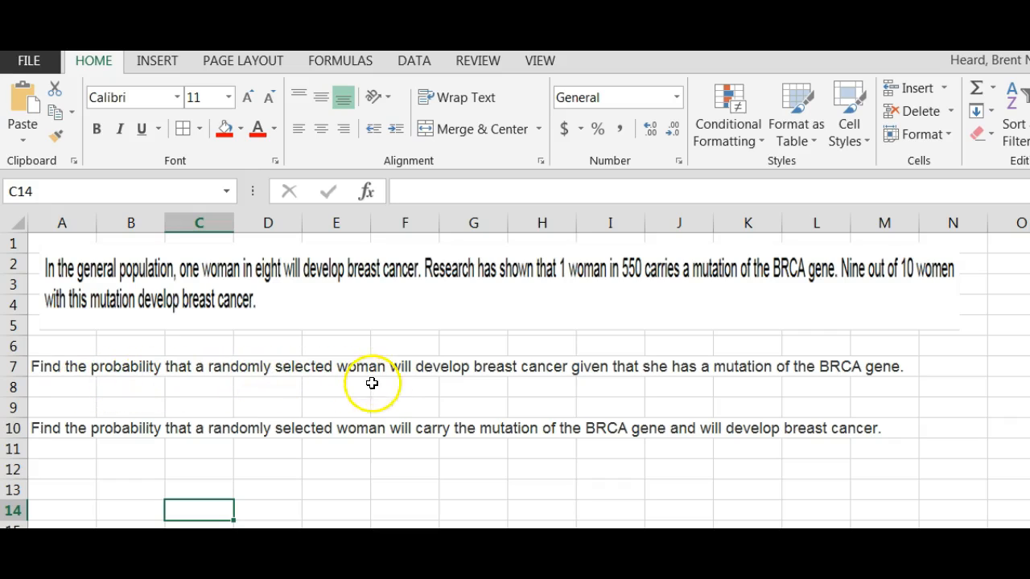
pyautogui.moveTo(566, 374)
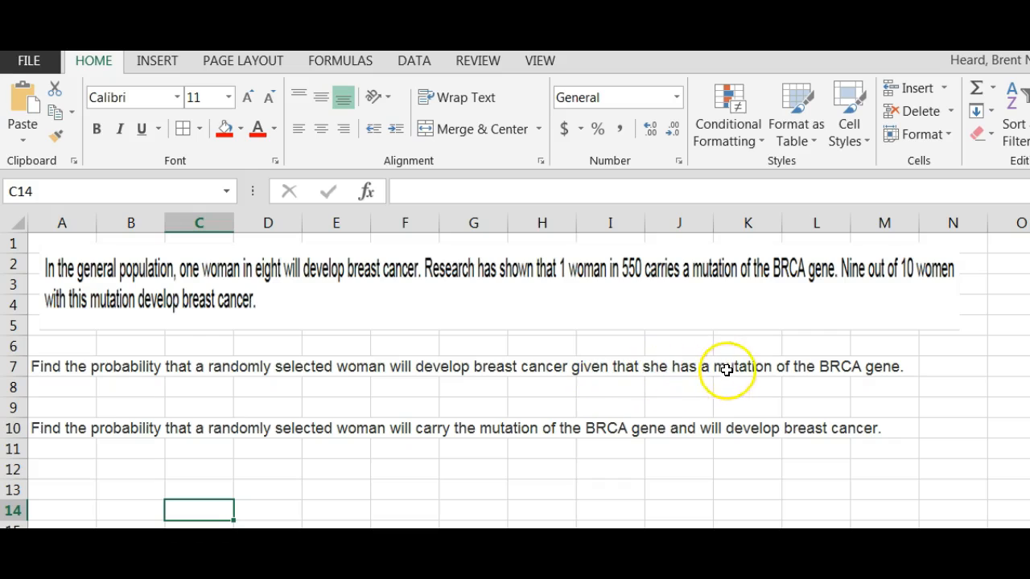
pyautogui.moveTo(843, 373)
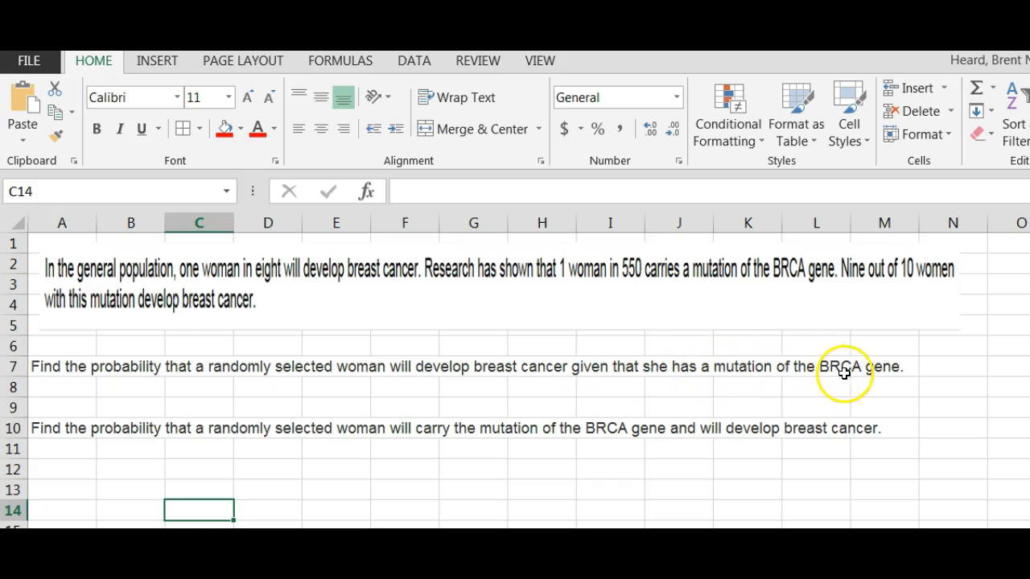
pyautogui.moveTo(953, 277)
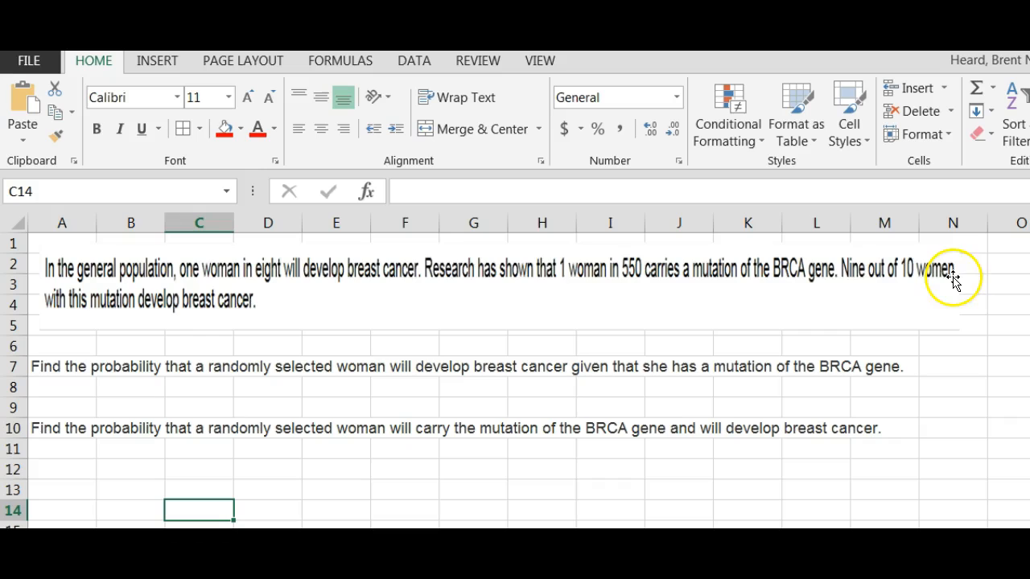
pyautogui.moveTo(170, 314)
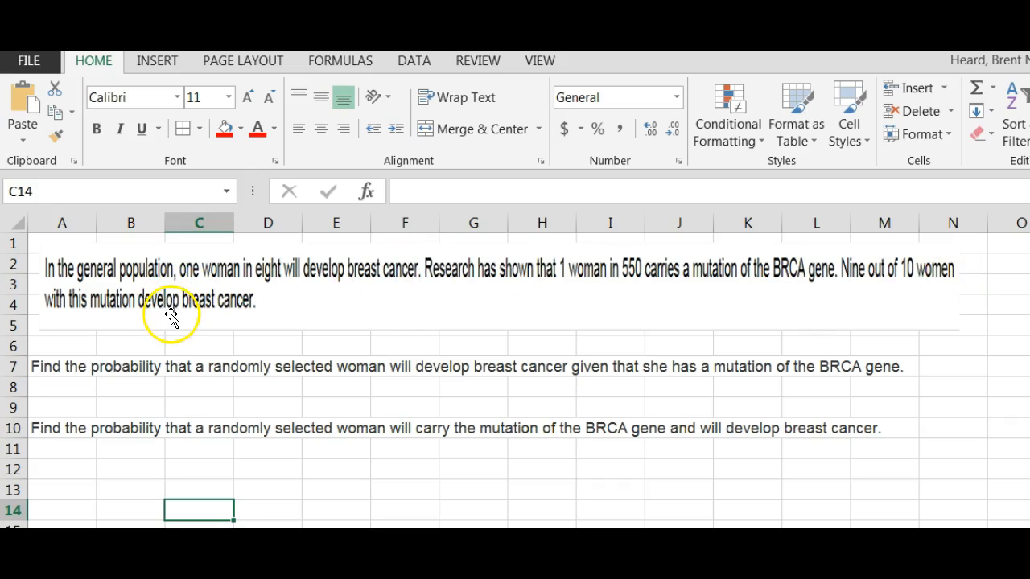
# Enter =9/10 in A8 under the first question, giving 0.9.
pyautogui.click(61, 388)
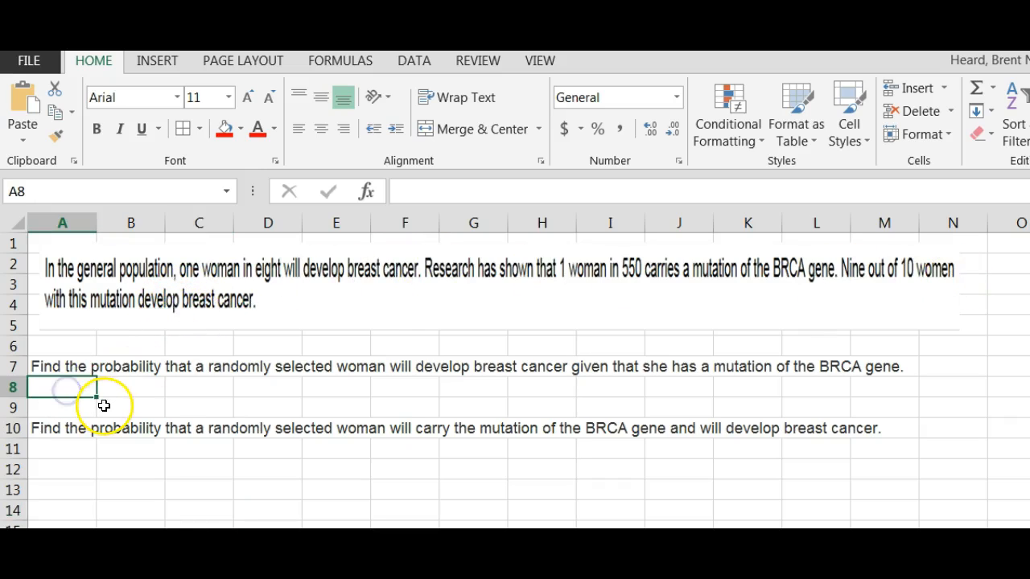
pyautogui.write('=')
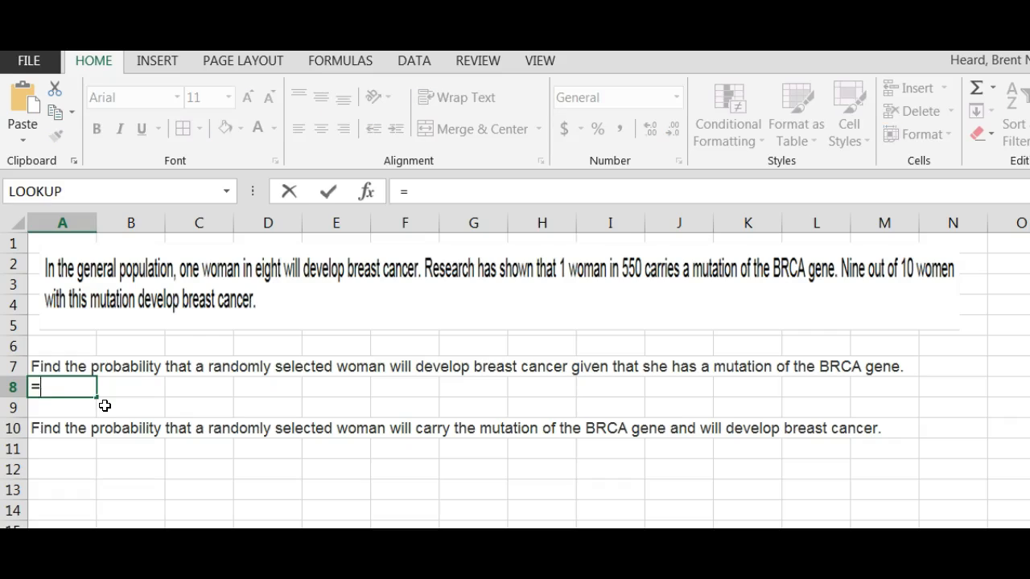
pyautogui.write('9/')
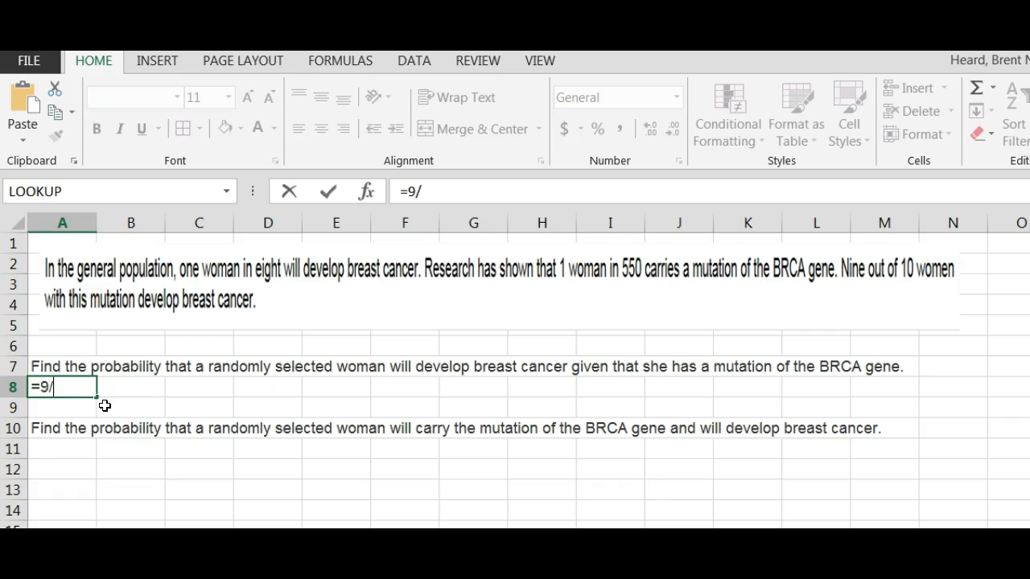
pyautogui.press('Return')
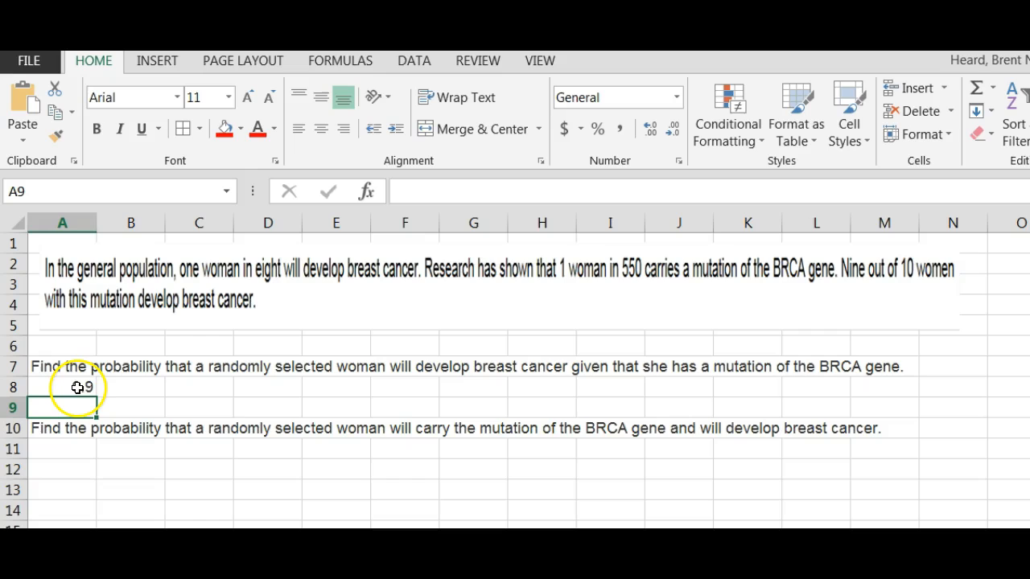
pyautogui.write('0.9')
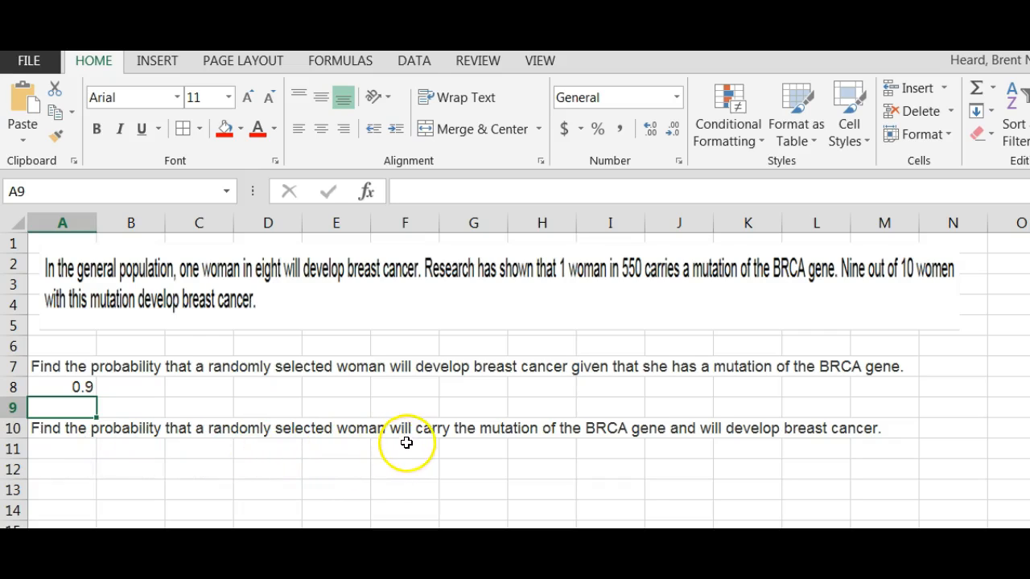
pyautogui.moveTo(577, 437)
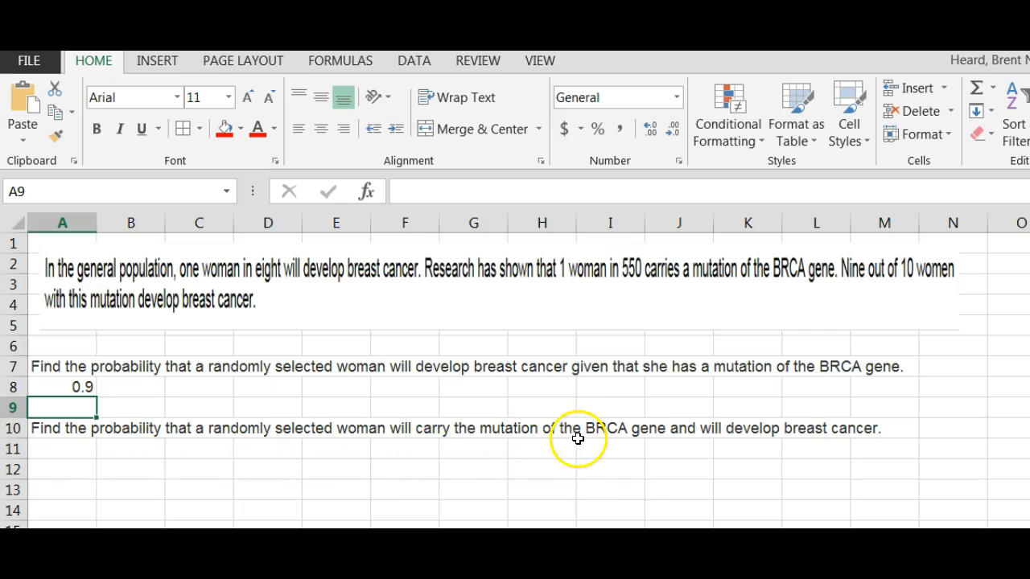
pyautogui.moveTo(624, 438)
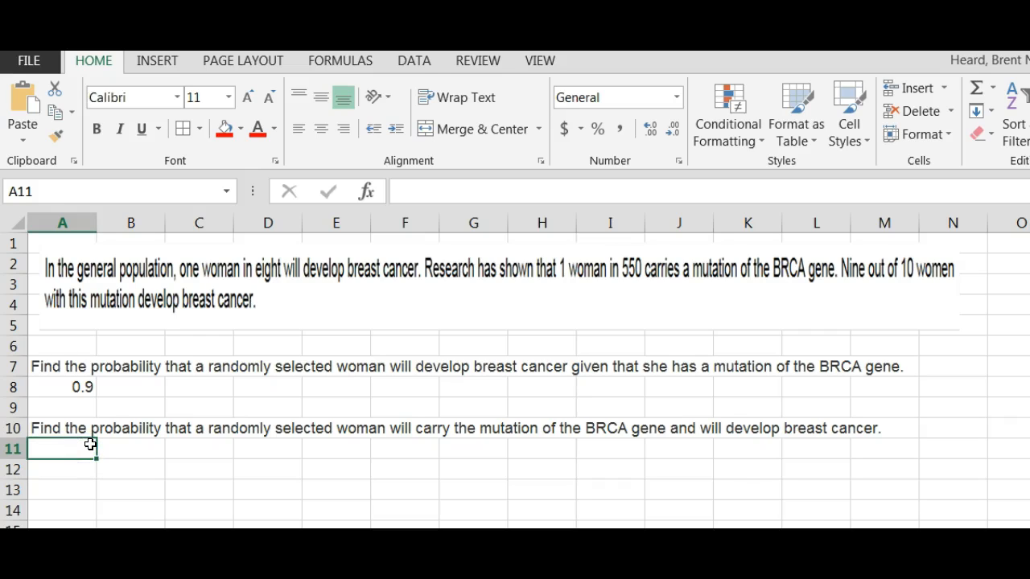
# Enter =(1/550)*(9/10) in A11 for the second answer, showing 0.001636.
pyautogui.write('=')
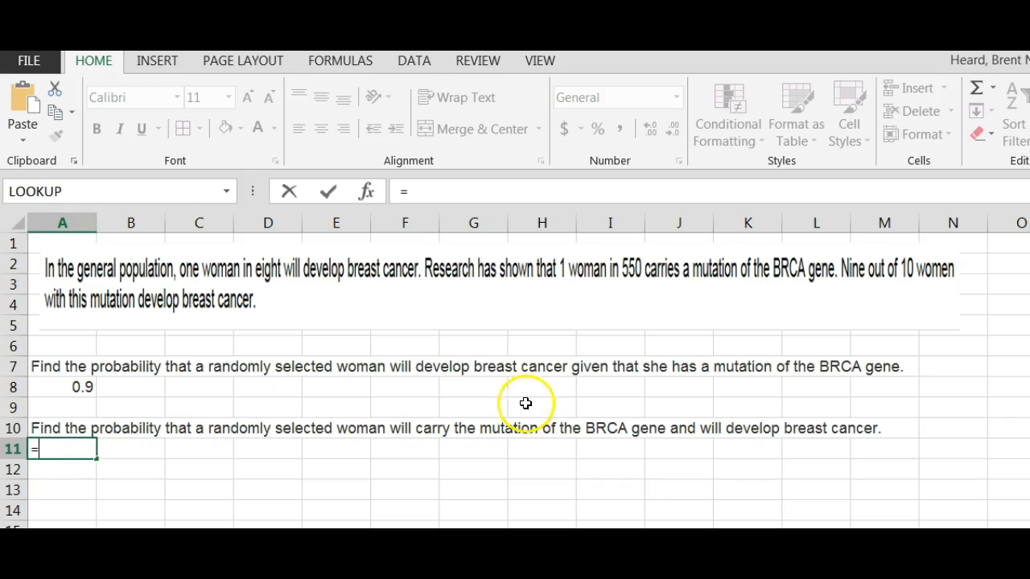
pyautogui.write('(')
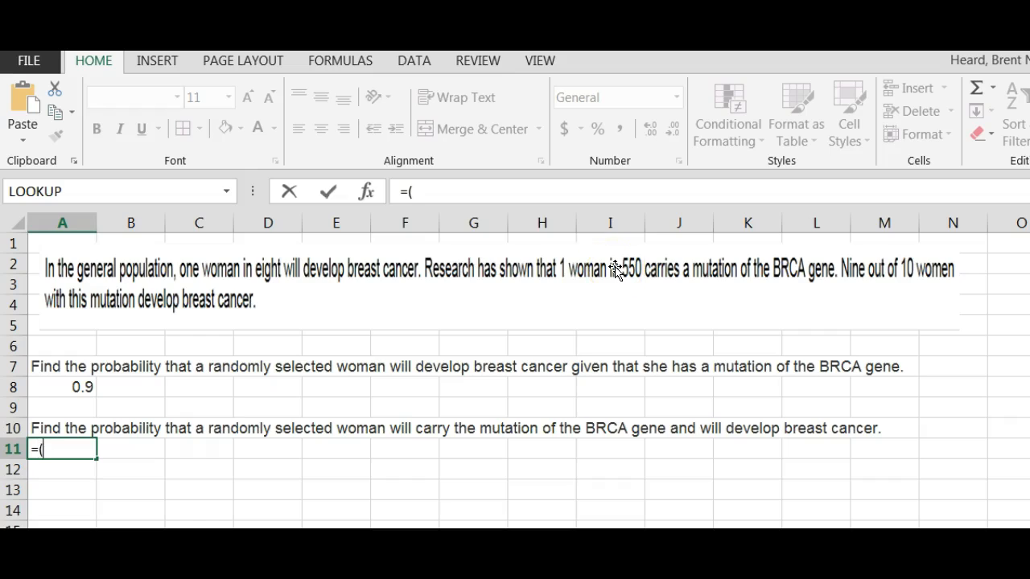
pyautogui.write('1/5')
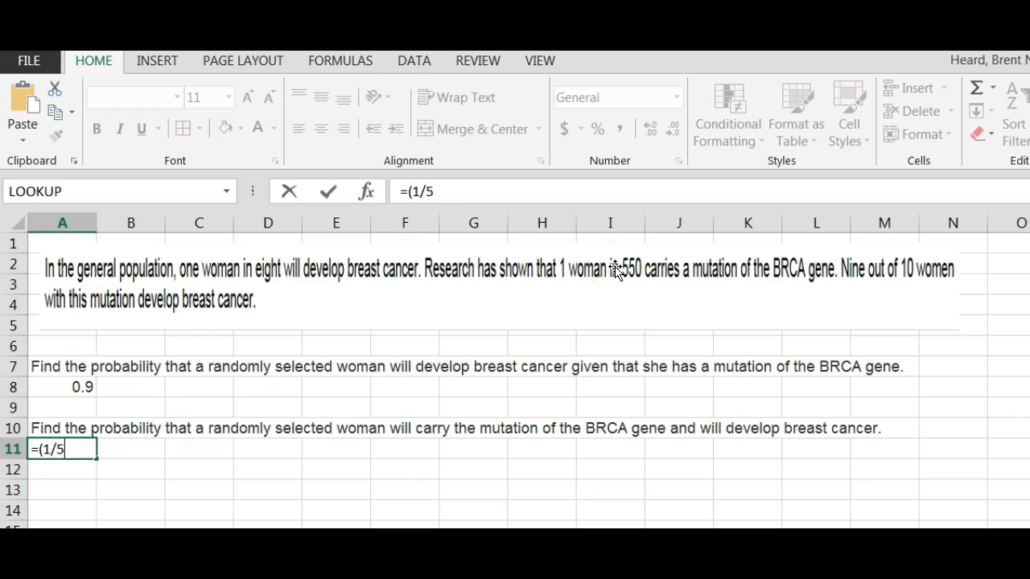
pyautogui.write('50)')
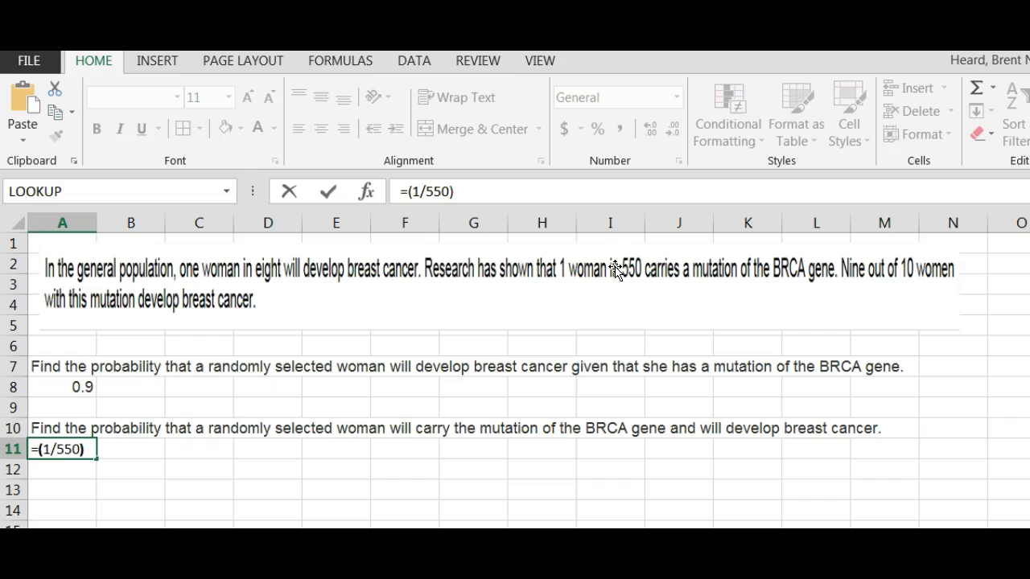
pyautogui.write('*')
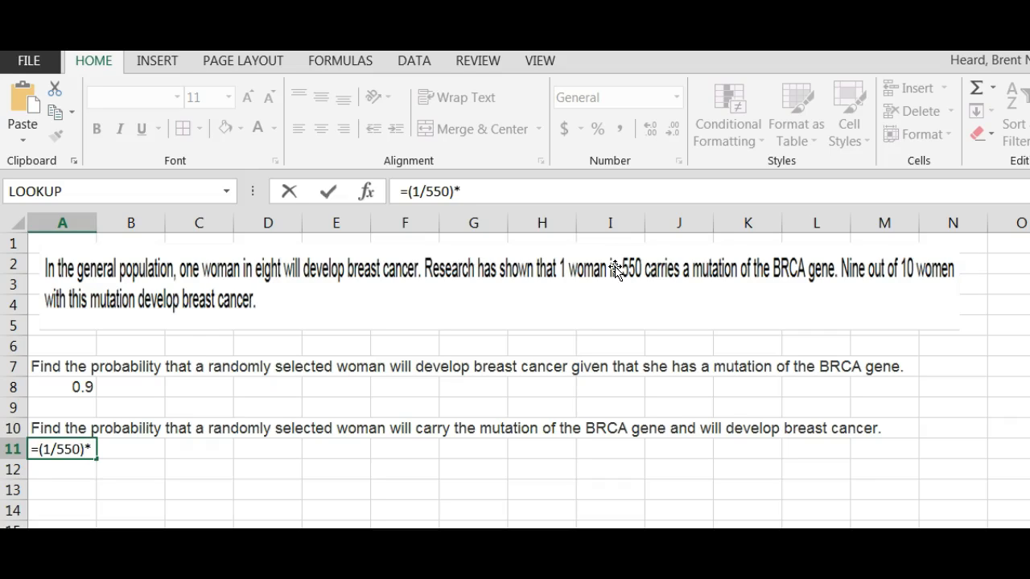
pyautogui.write('(')
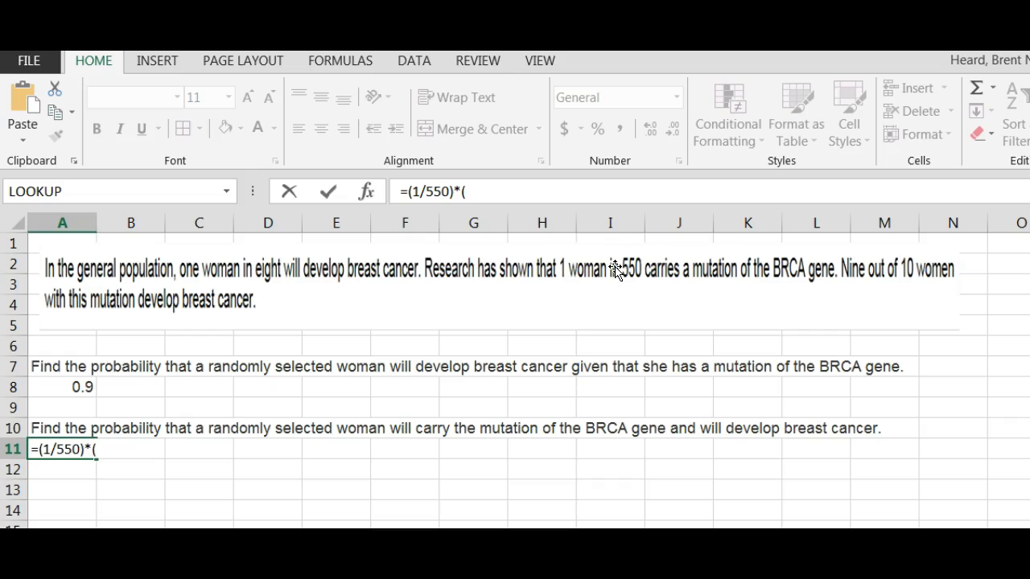
pyautogui.write('9/')
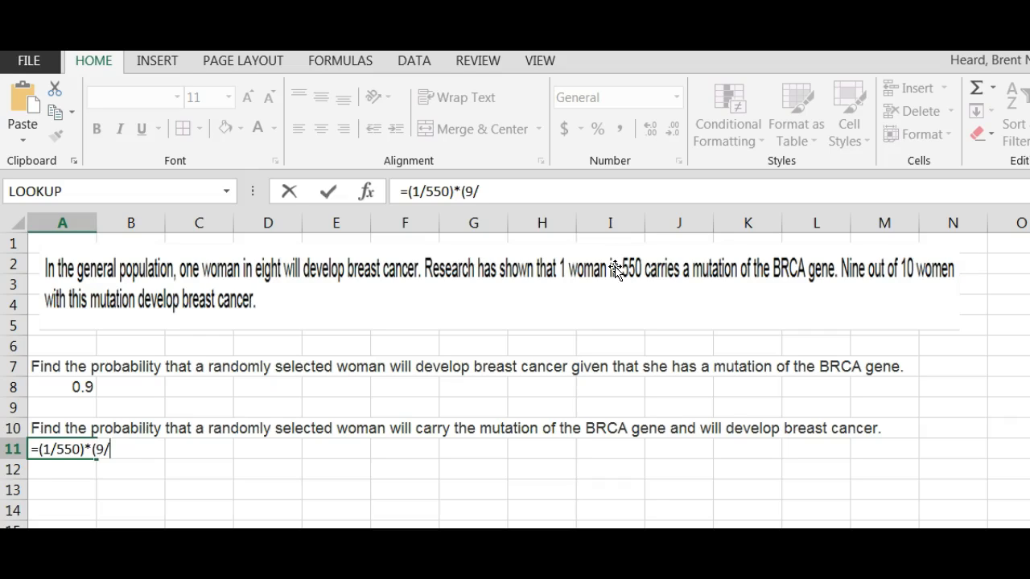
pyautogui.write('10')
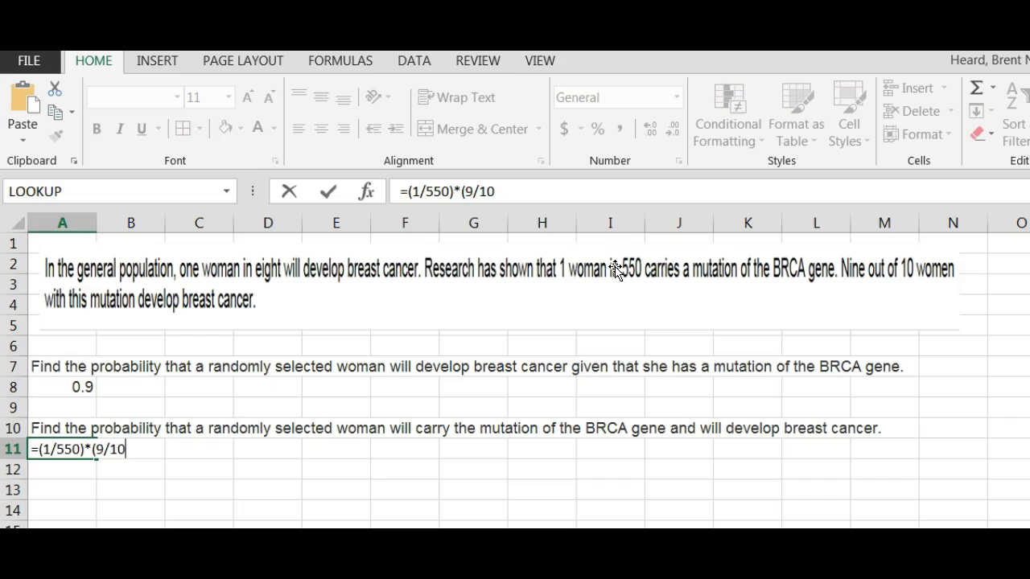
pyautogui.write(')')
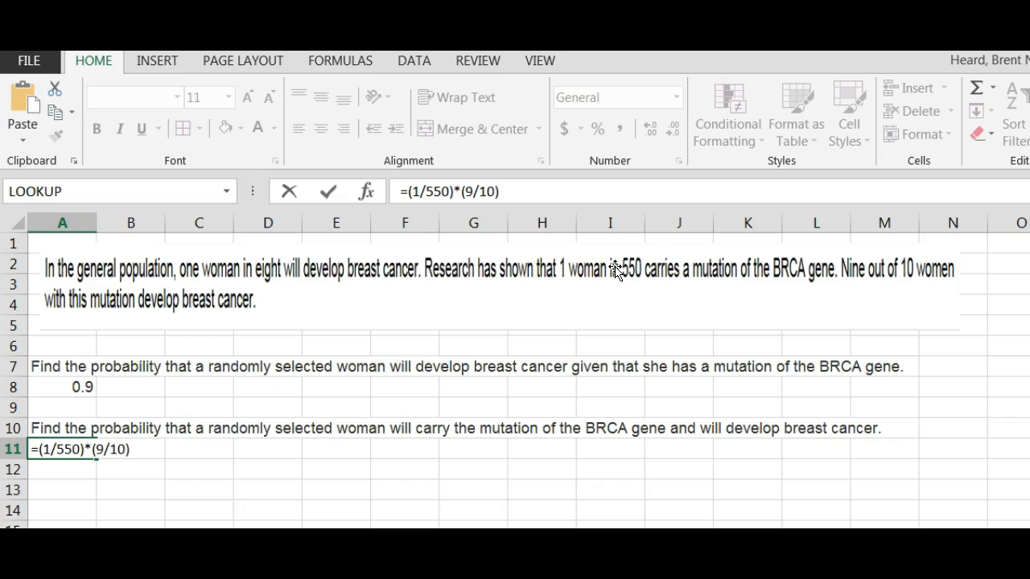
pyautogui.press('Return')
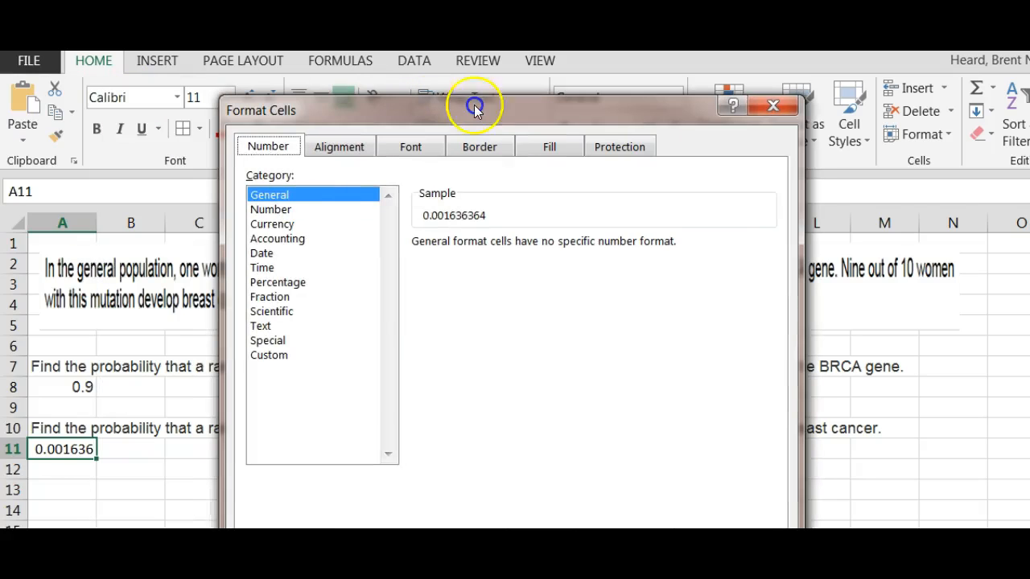
# Format A11 as Number with 4 decimal places so it reads 0.0016.
pyautogui.click(270, 209)
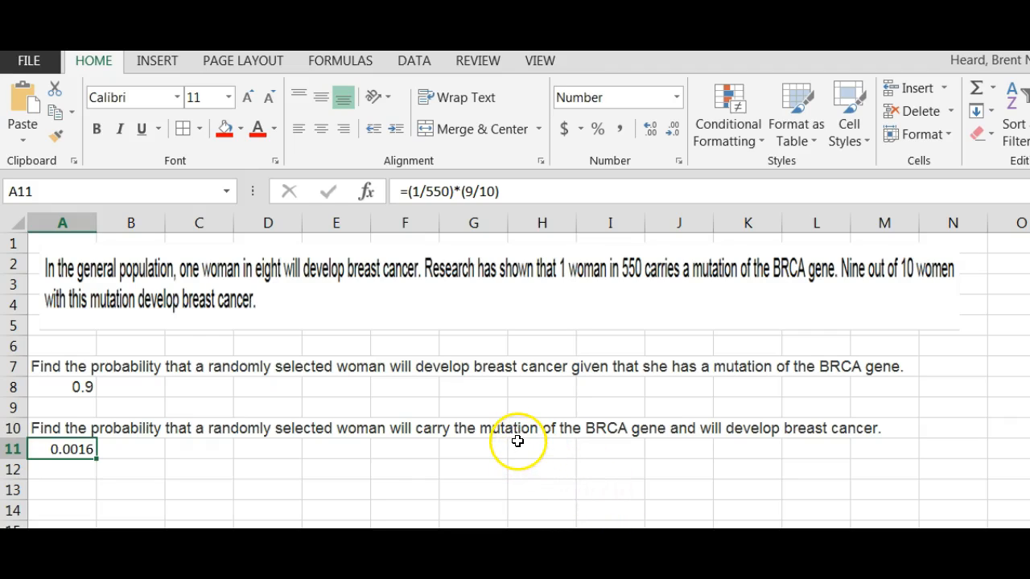
pyautogui.moveTo(45, 408)
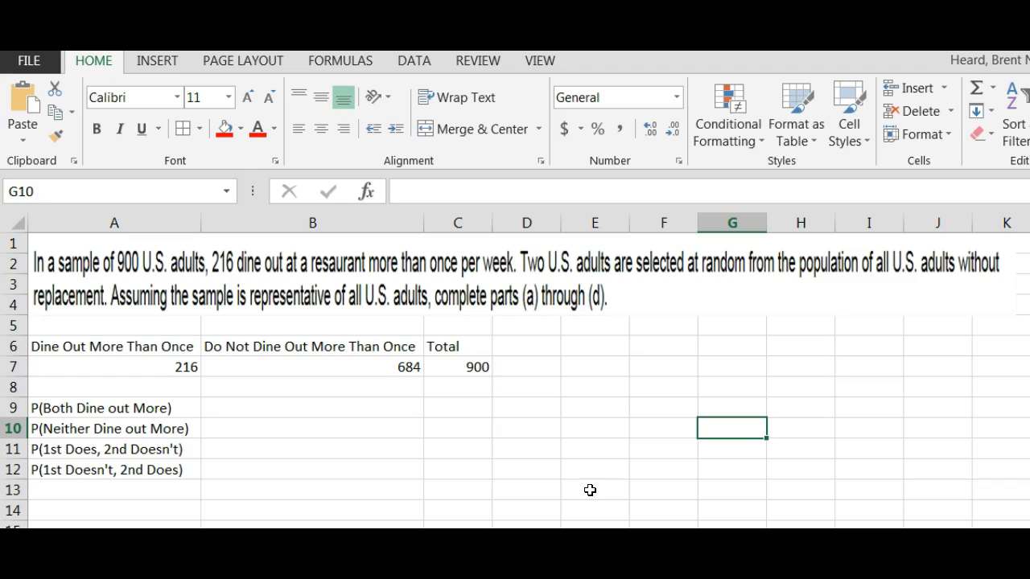
pyautogui.moveTo(273, 388)
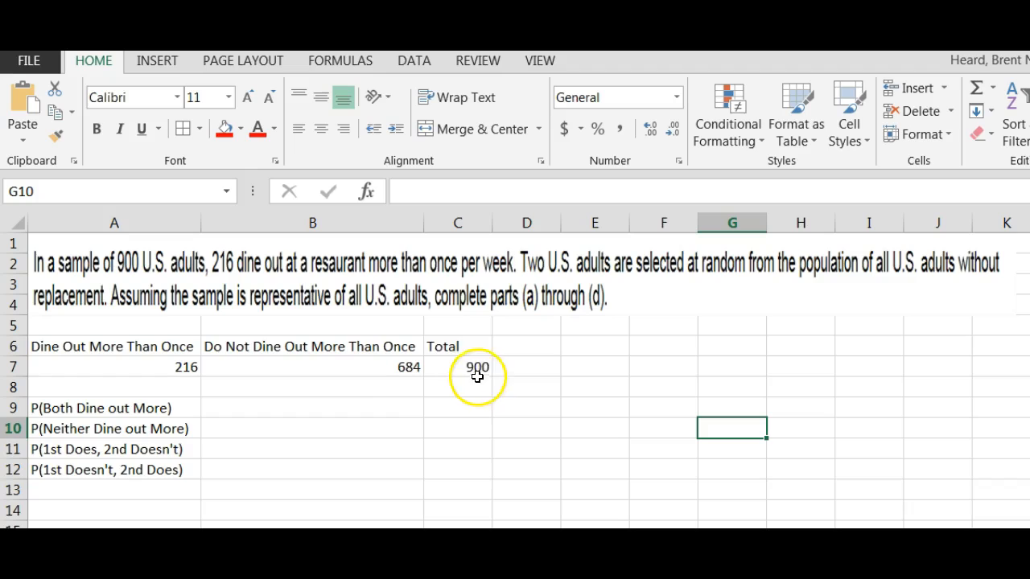
pyautogui.moveTo(385, 367)
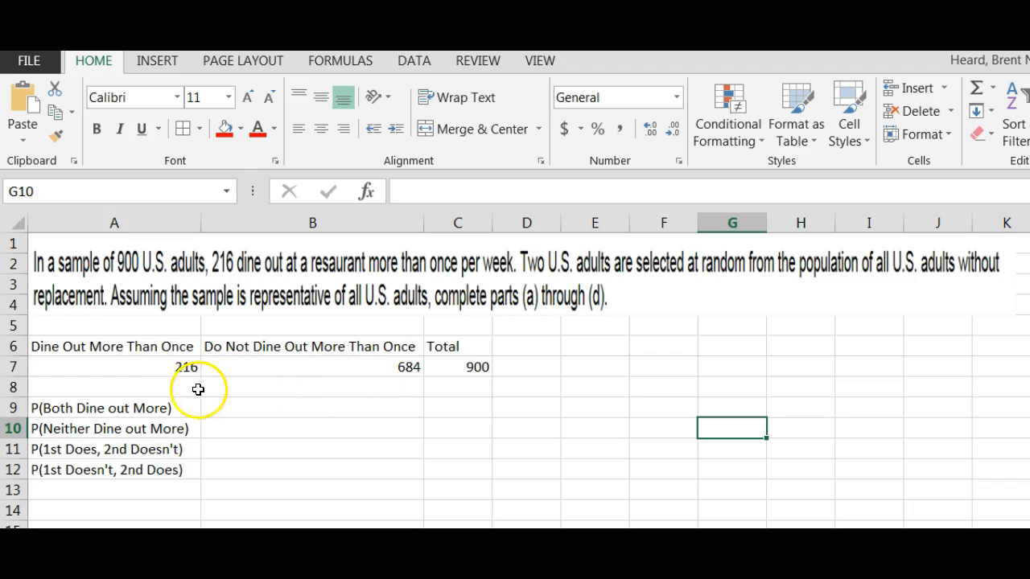
# Enter =A7/C7 and =B7/C7 in row 8, giving proportions 0.24 and 0.76.
pyautogui.click(115, 387)
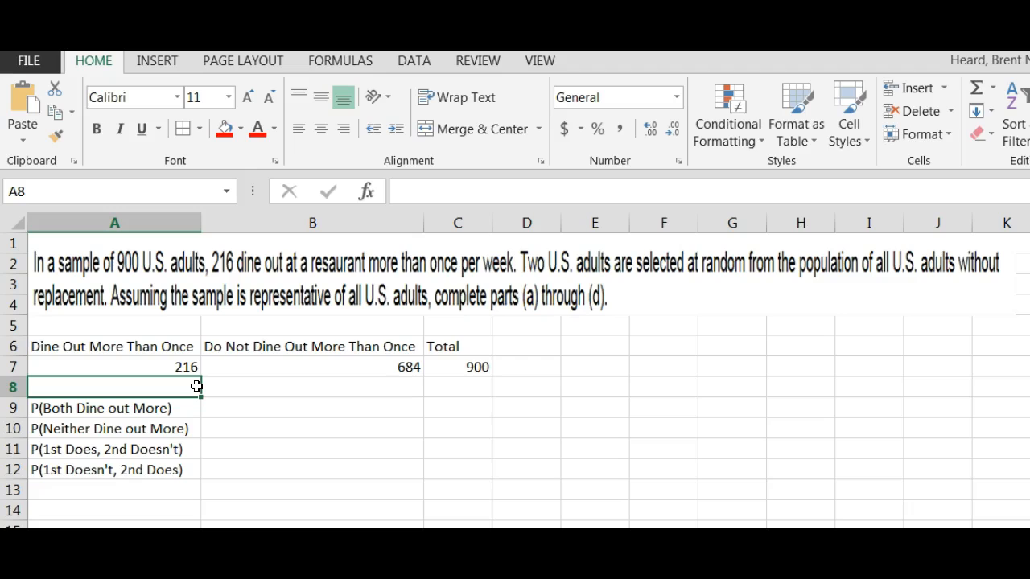
pyautogui.write('=A7')
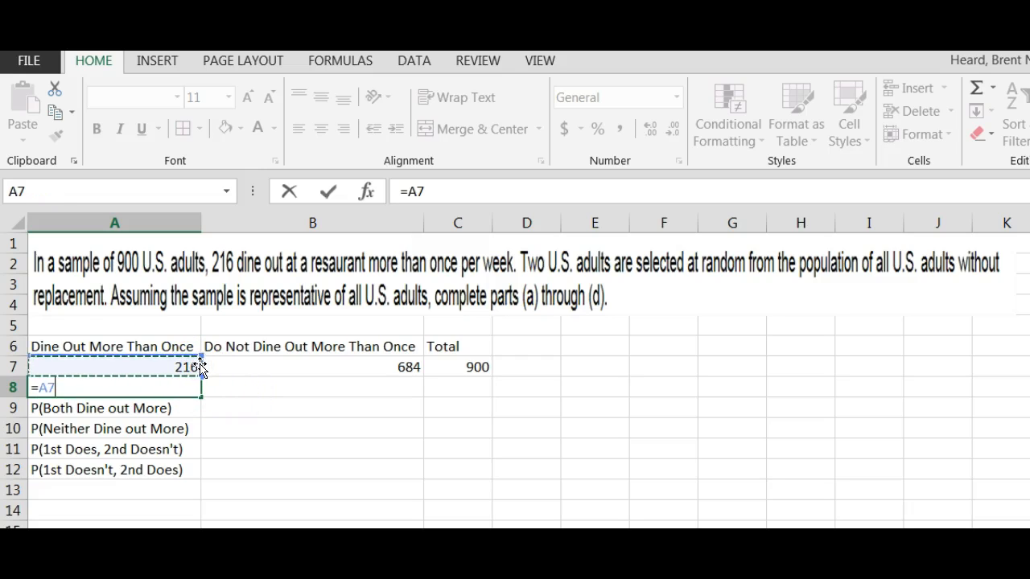
pyautogui.write('/')
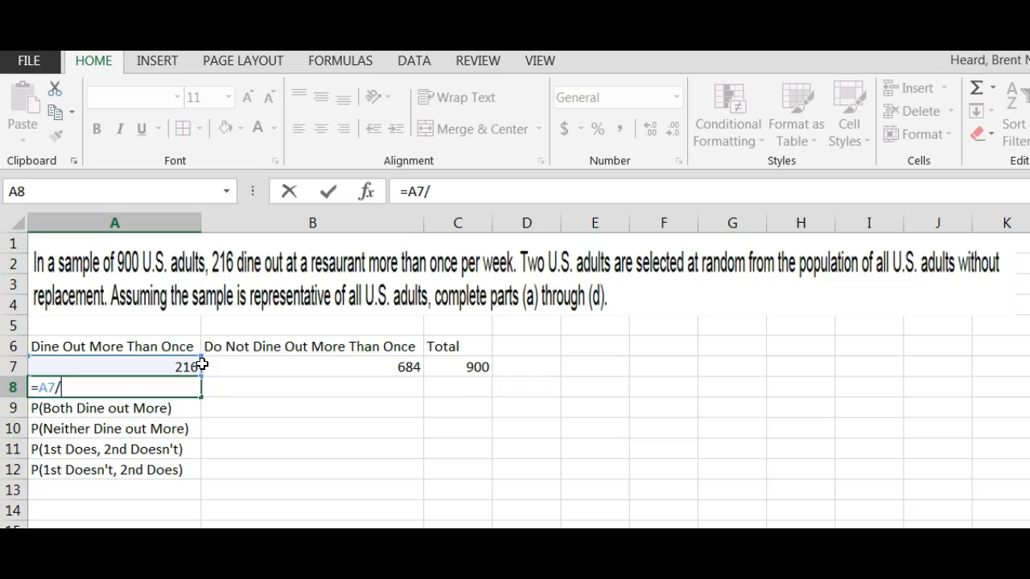
pyautogui.click(457, 367)
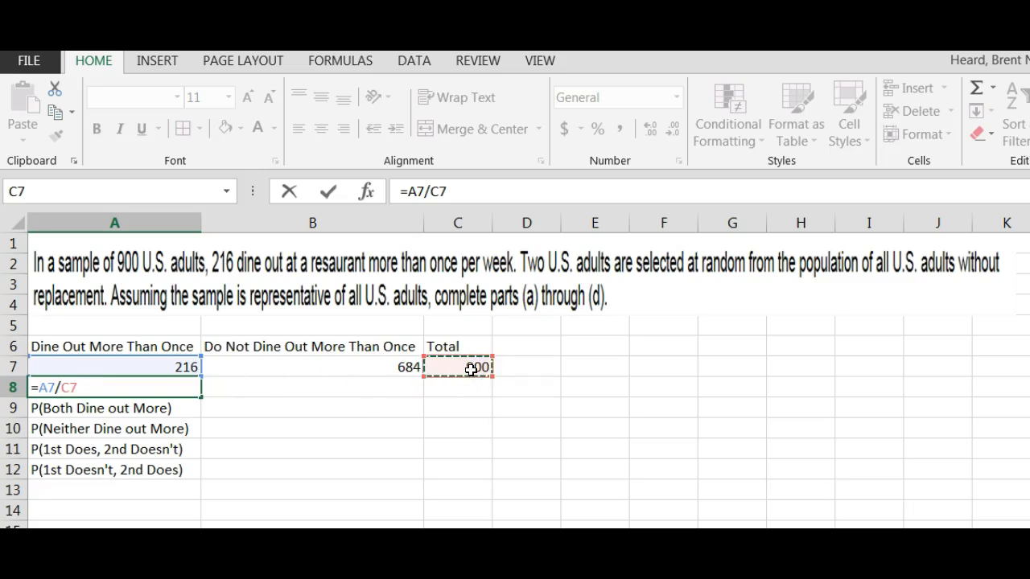
pyautogui.press('Return')
pyautogui.write('=')
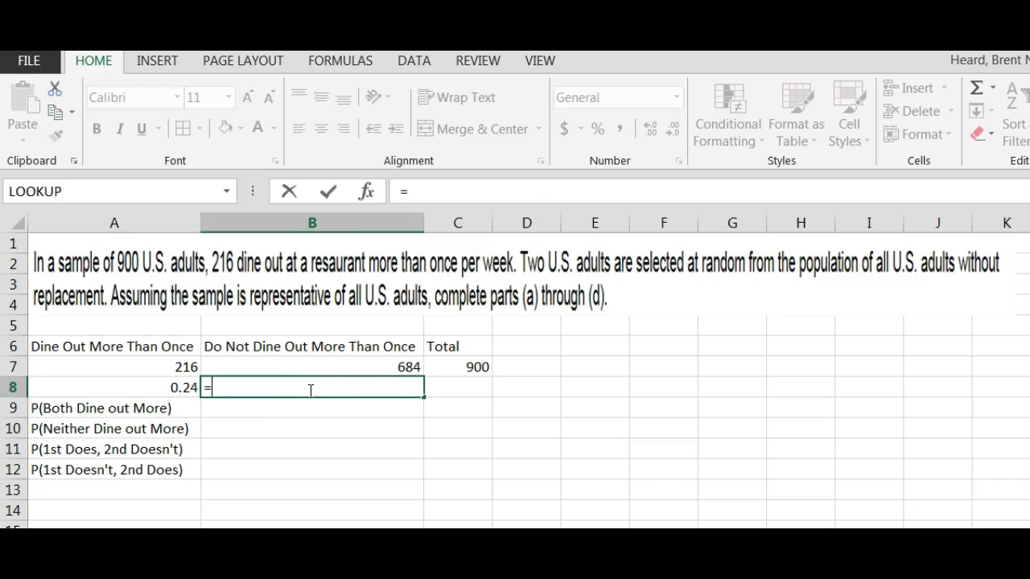
pyautogui.click(312, 367)
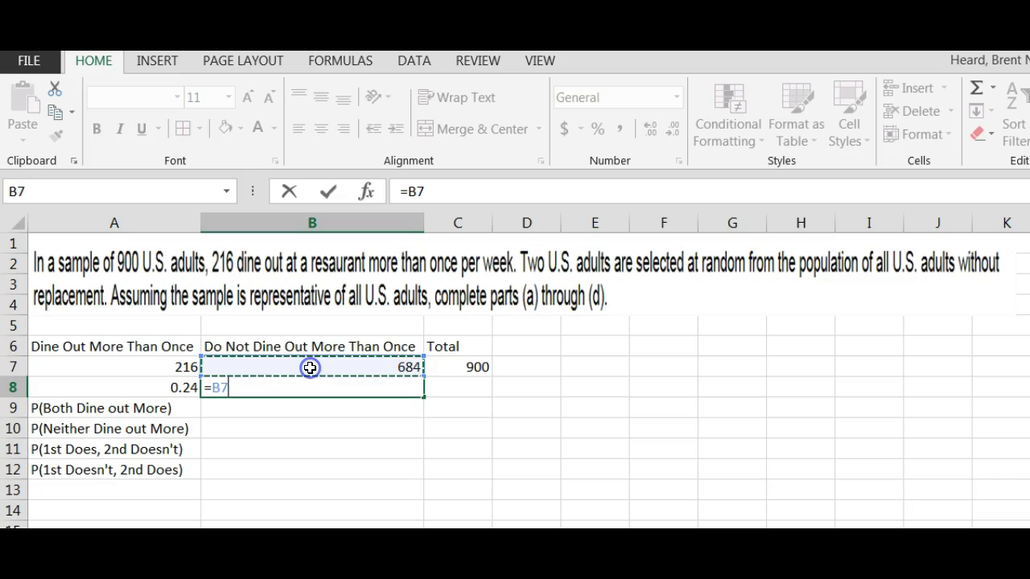
pyautogui.write('/')
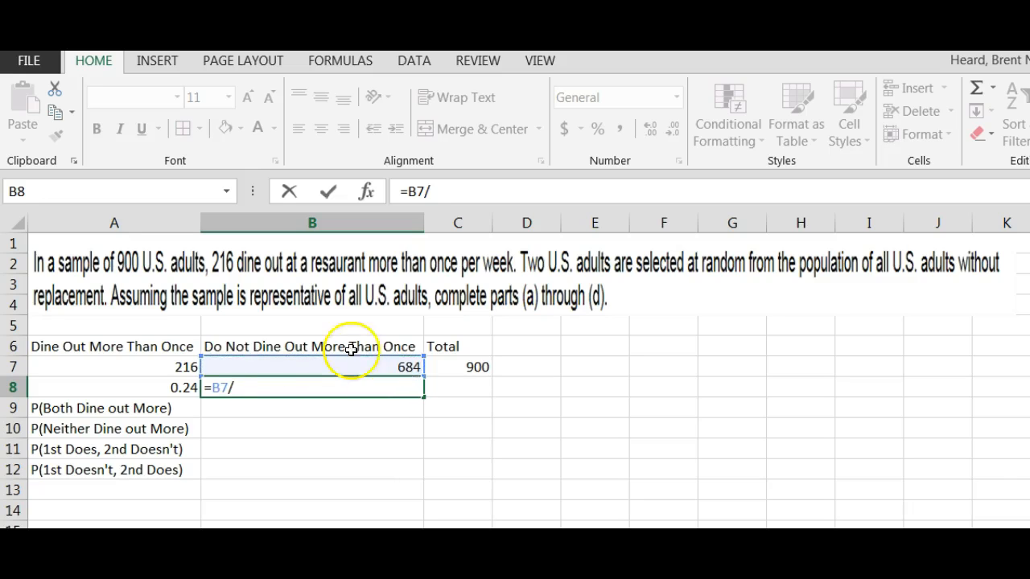
pyautogui.press('Return')
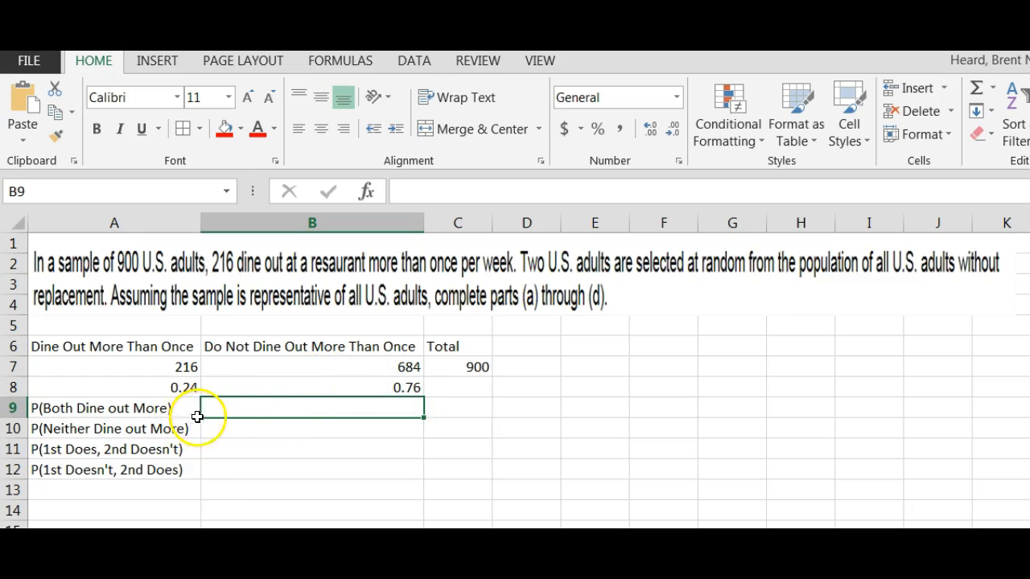
pyautogui.moveTo(258, 411)
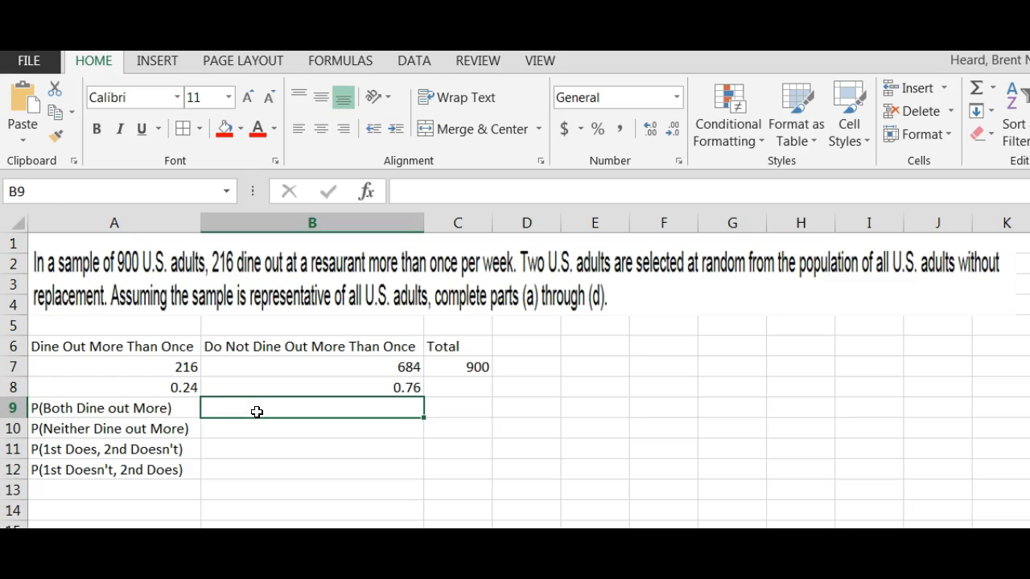
# Enter =A8*A8 in B9 for both dining out more, giving 0.0576.
pyautogui.write('=A8*A8')
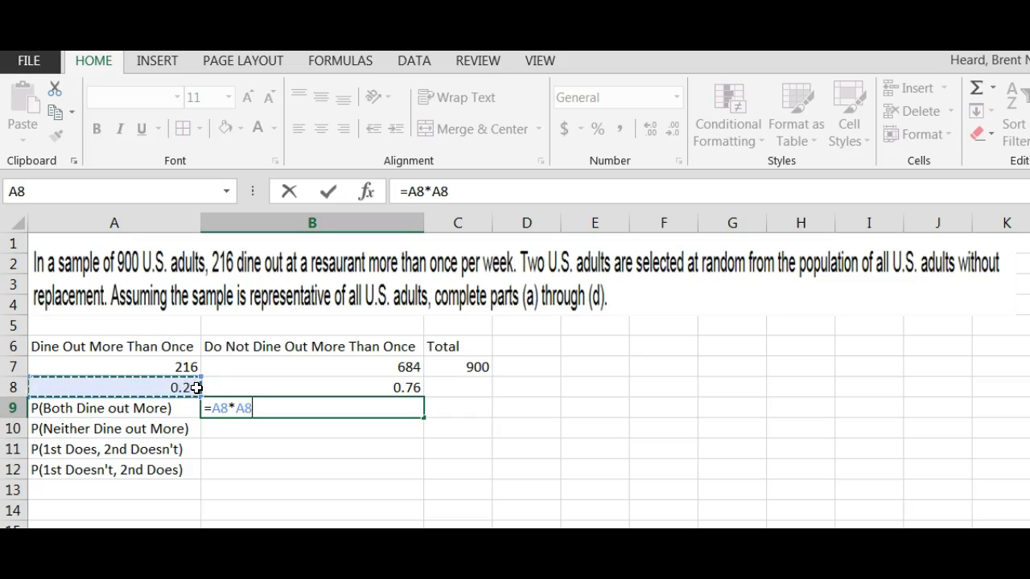
pyautogui.press('Return')
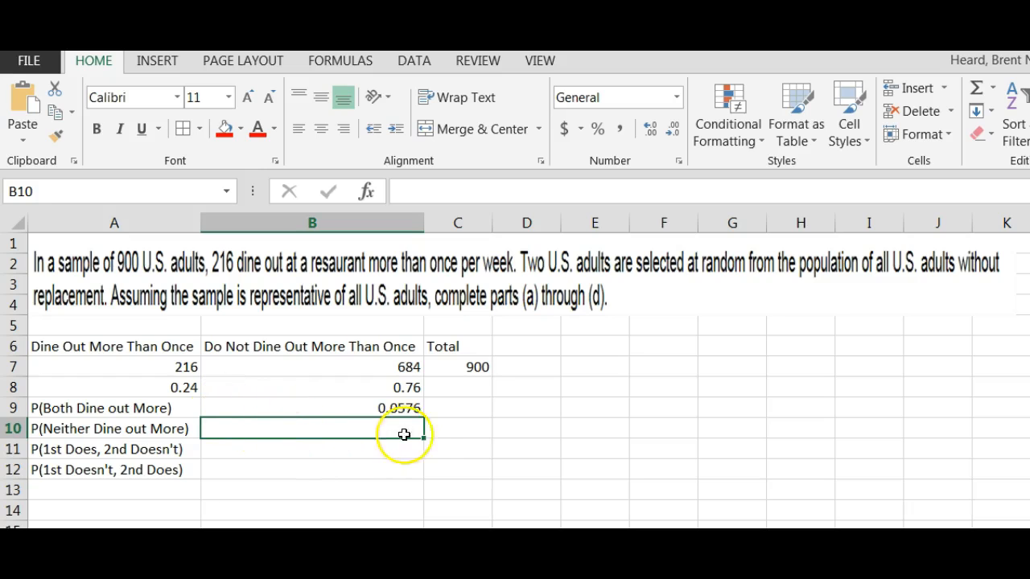
# Format B9 as Number with 3 decimal places so it reads 0.058.
pyautogui.rightClick(312, 409)
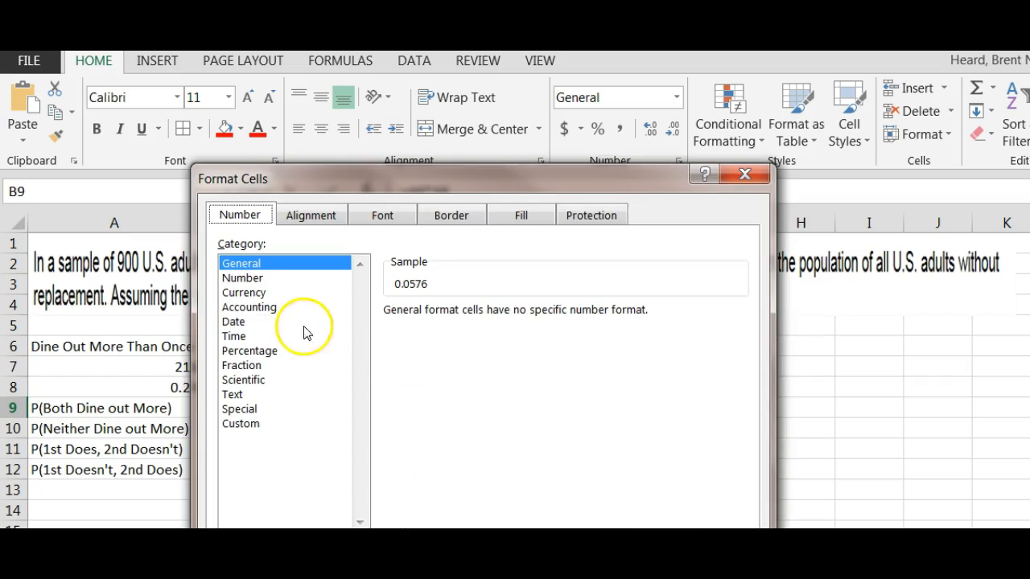
pyautogui.click(242, 277)
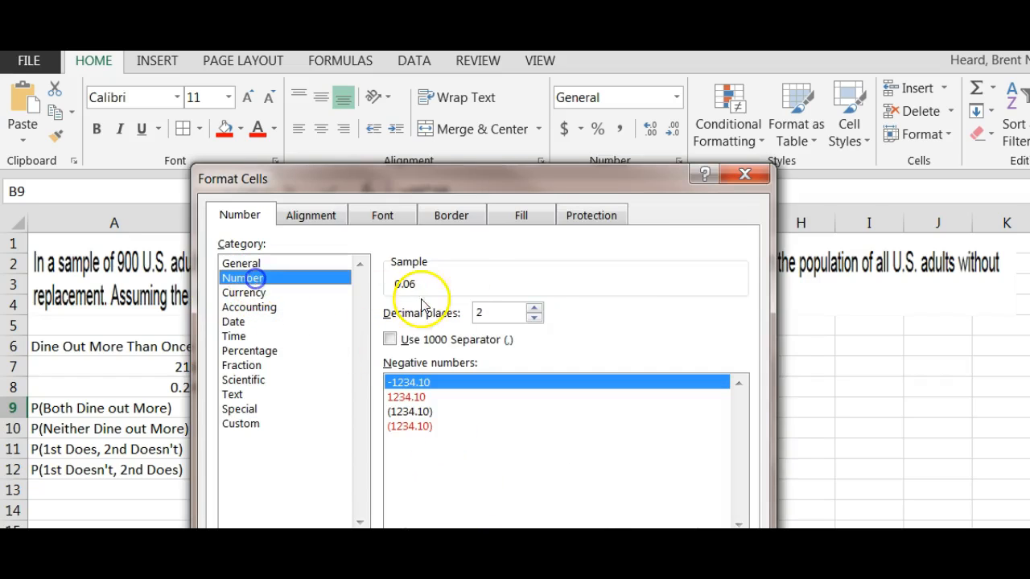
pyautogui.click(534, 307)
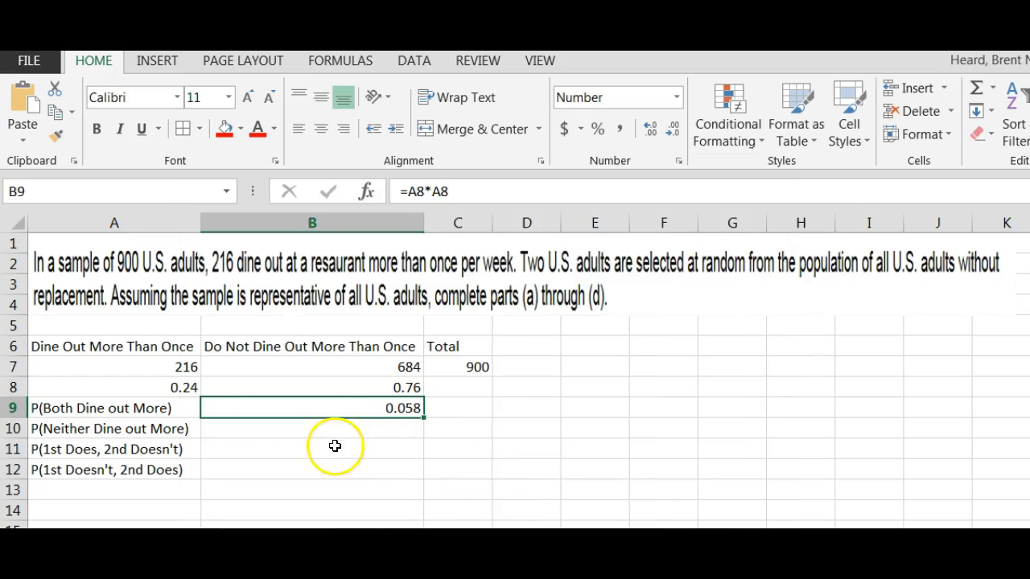
pyautogui.moveTo(199, 405)
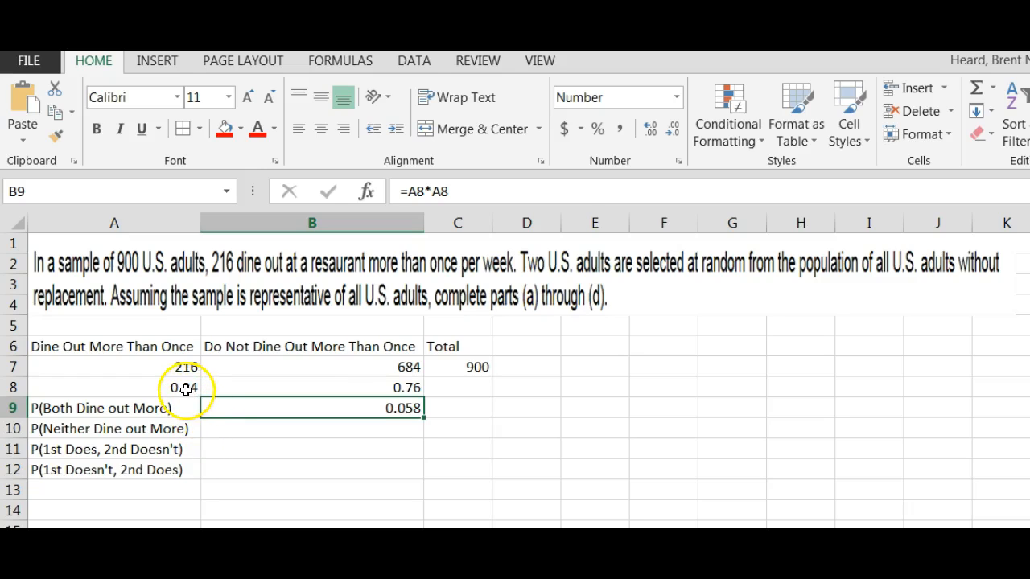
pyautogui.moveTo(168, 438)
pyautogui.write('=')
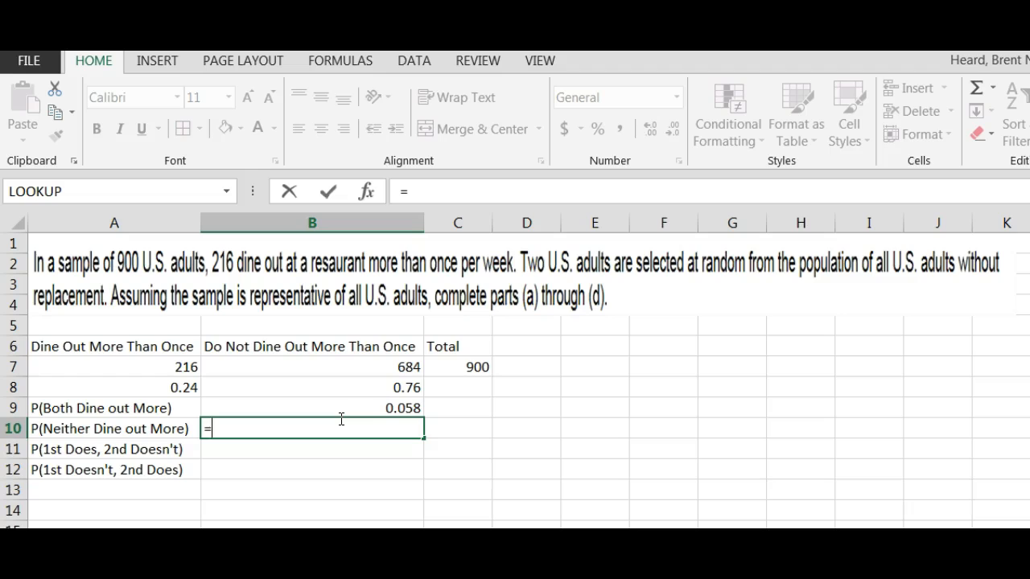
# Enter =B8*B8 in B10 for neither dining out, formatted to 3 decimals as 0.578.
pyautogui.click(312, 386)
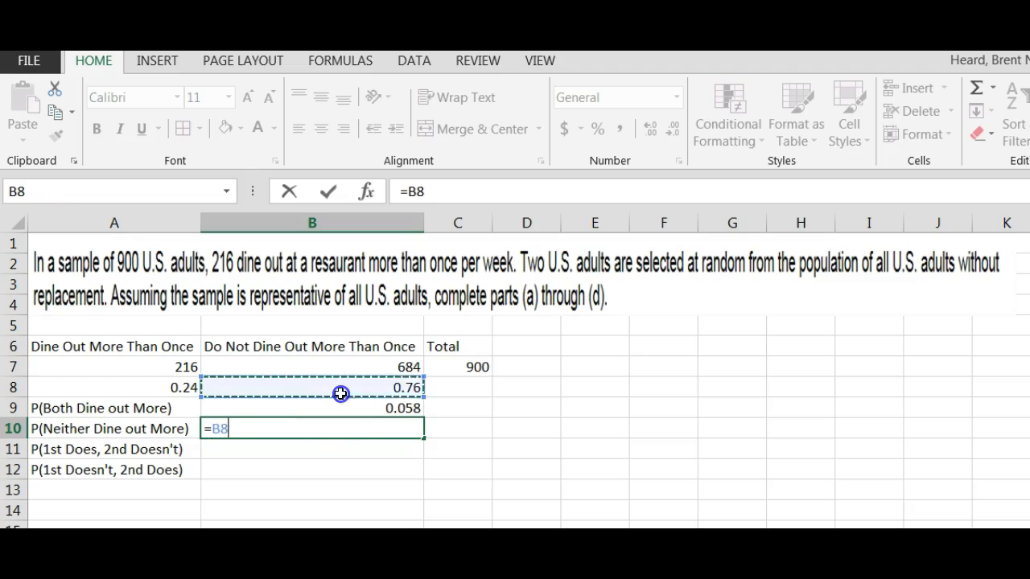
pyautogui.write('*')
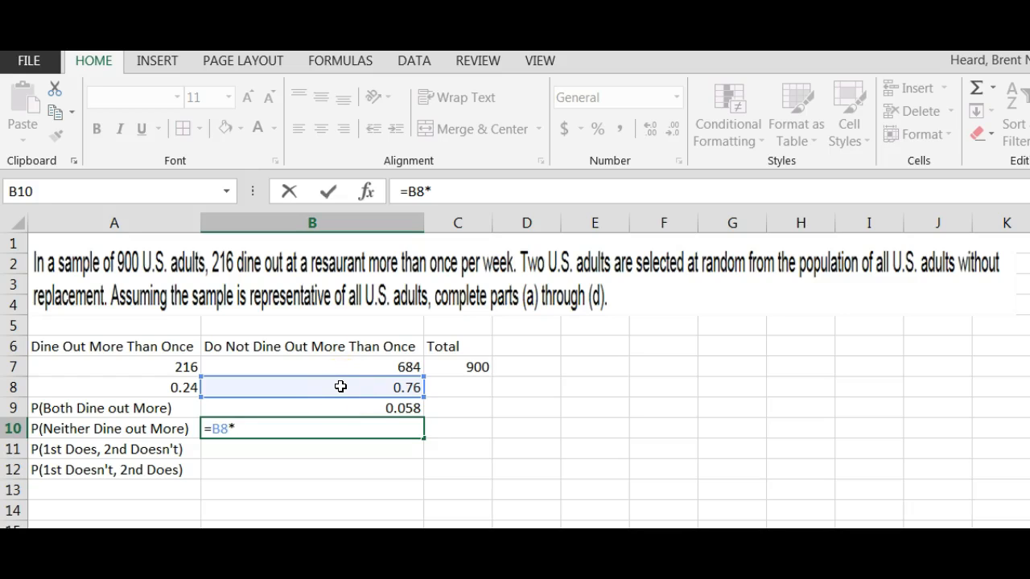
pyautogui.press('Return')
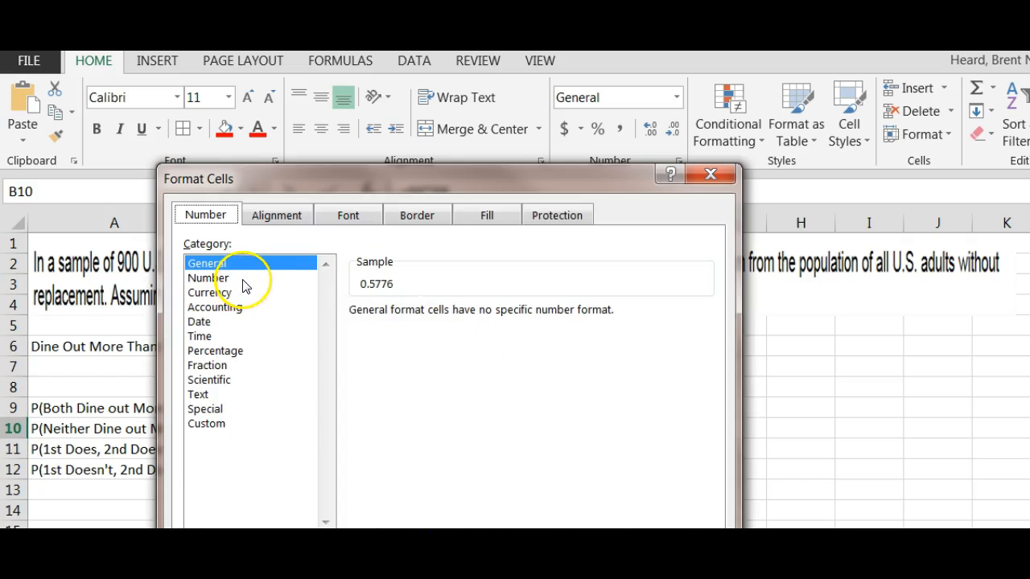
pyautogui.click(209, 277)
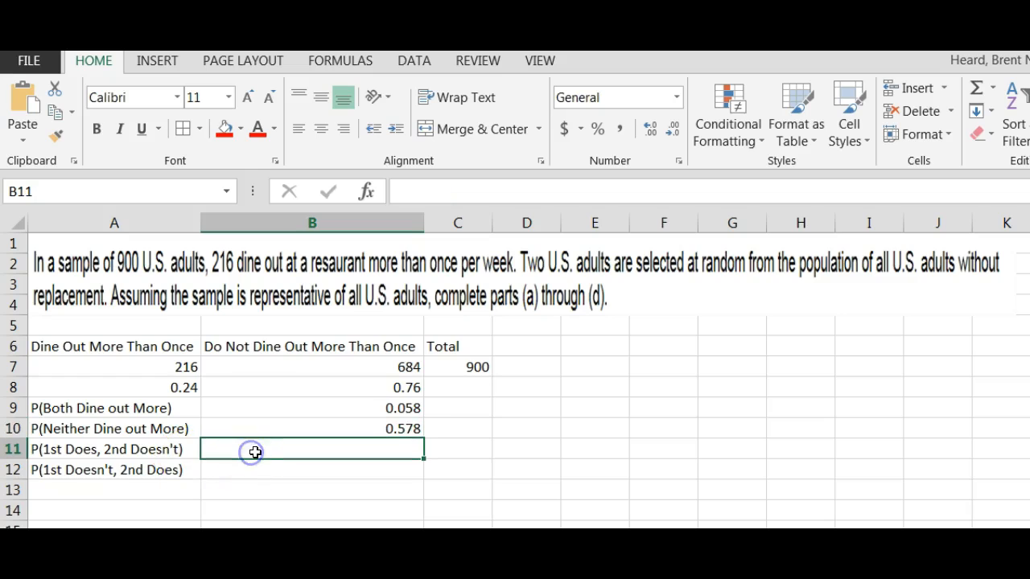
# Enter 0.24*0.76 product formulas in B11 and B12 for both mixed outcomes, each 0.1824.
pyautogui.write('=A8*B8')
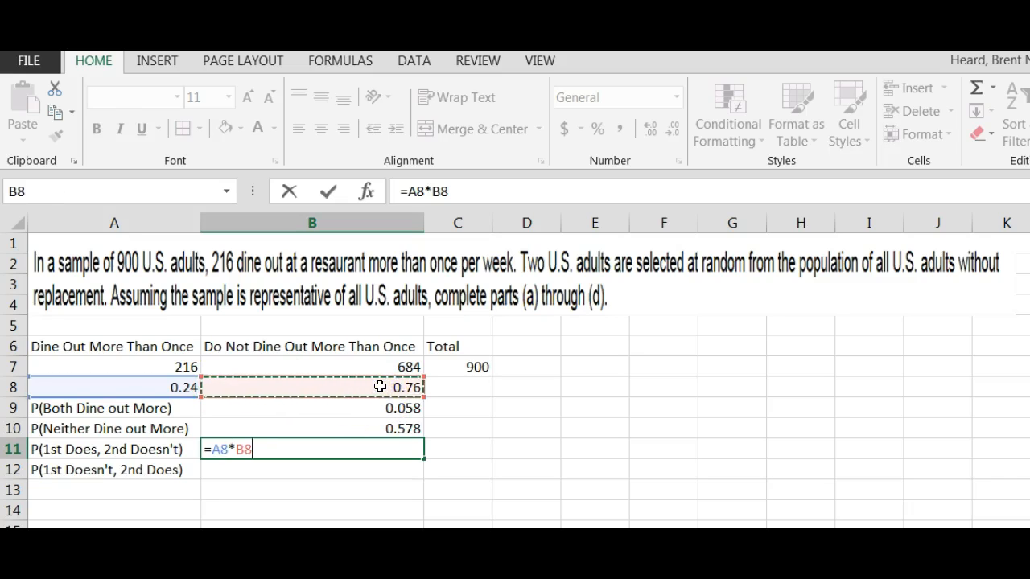
pyautogui.press('Return')
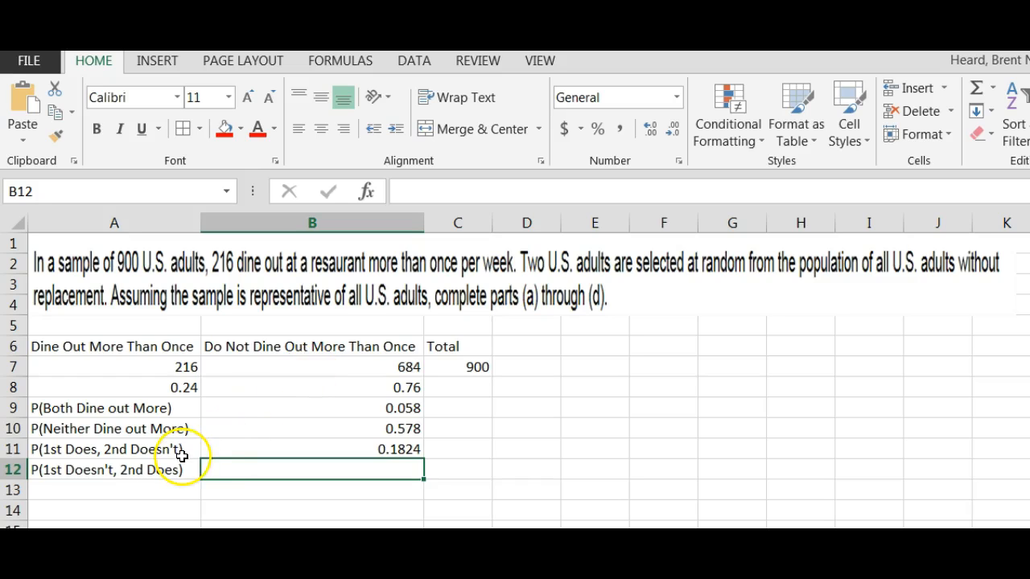
pyautogui.write('=')
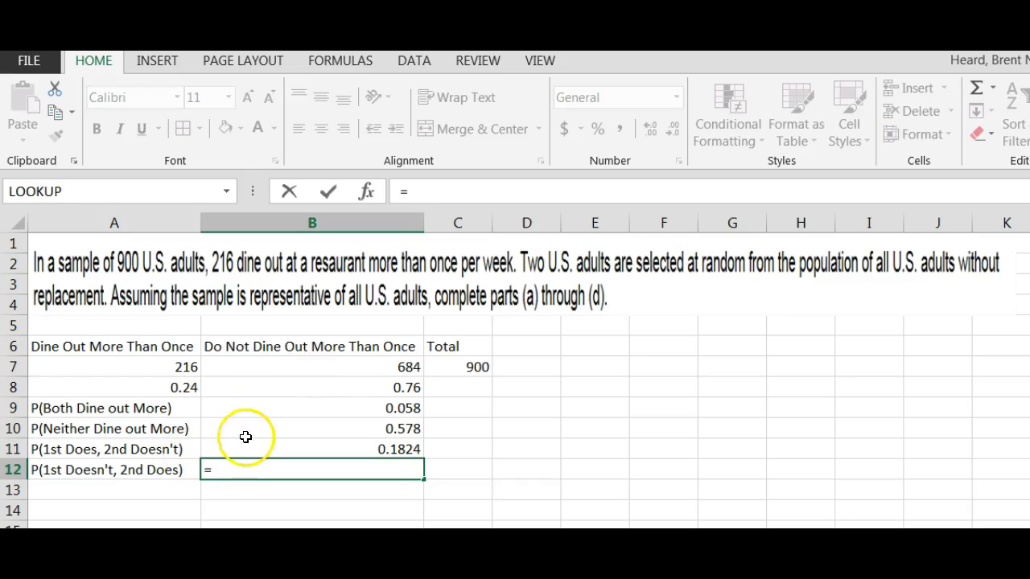
pyautogui.click(312, 386)
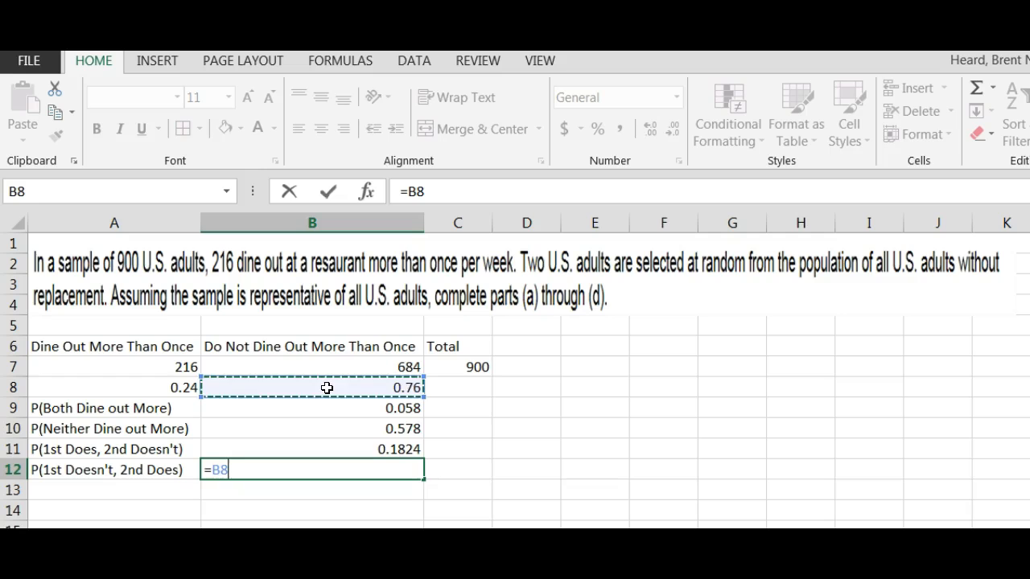
pyautogui.click(112, 386)
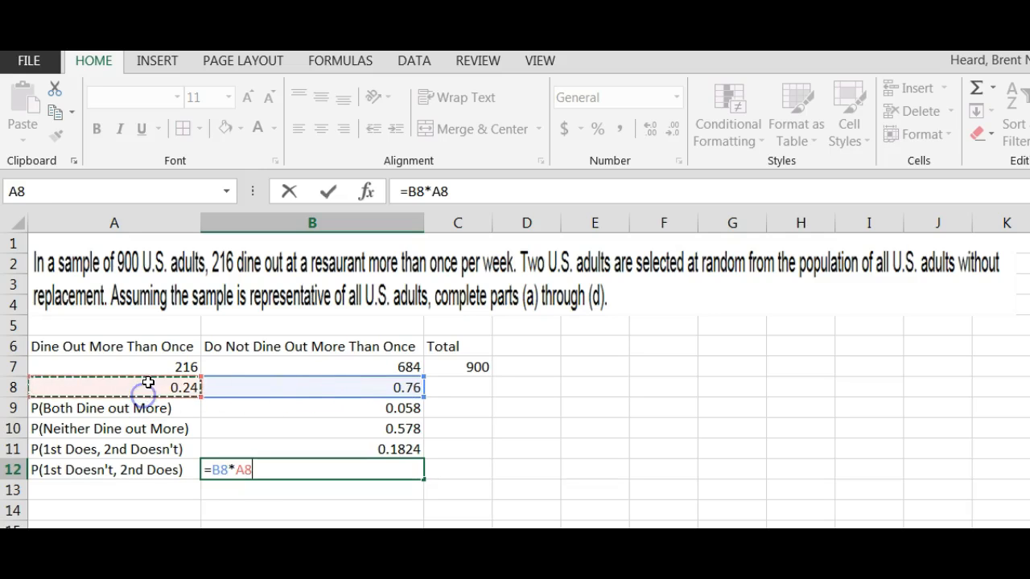
pyautogui.press('Return')
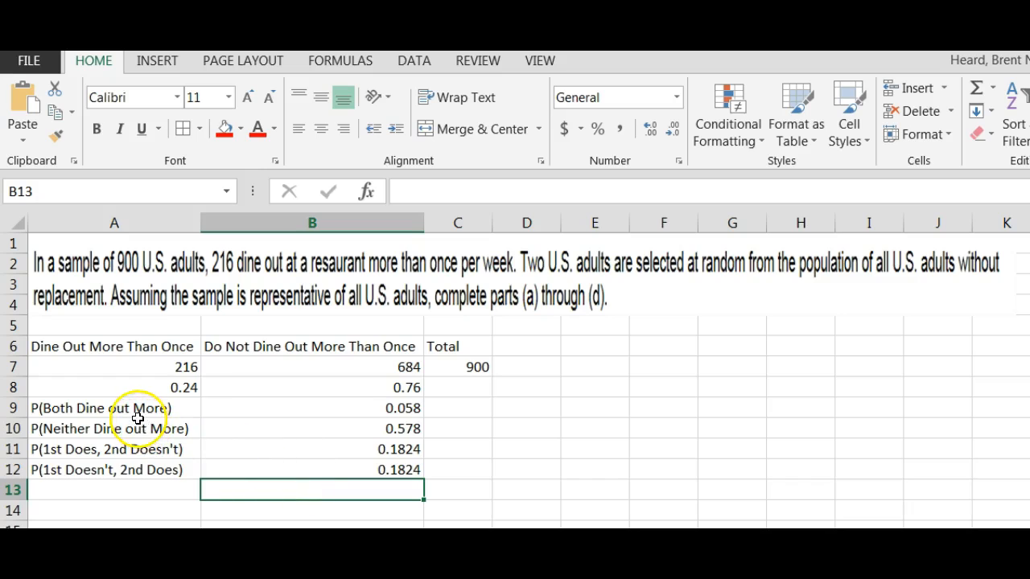
pyautogui.moveTo(233, 451)
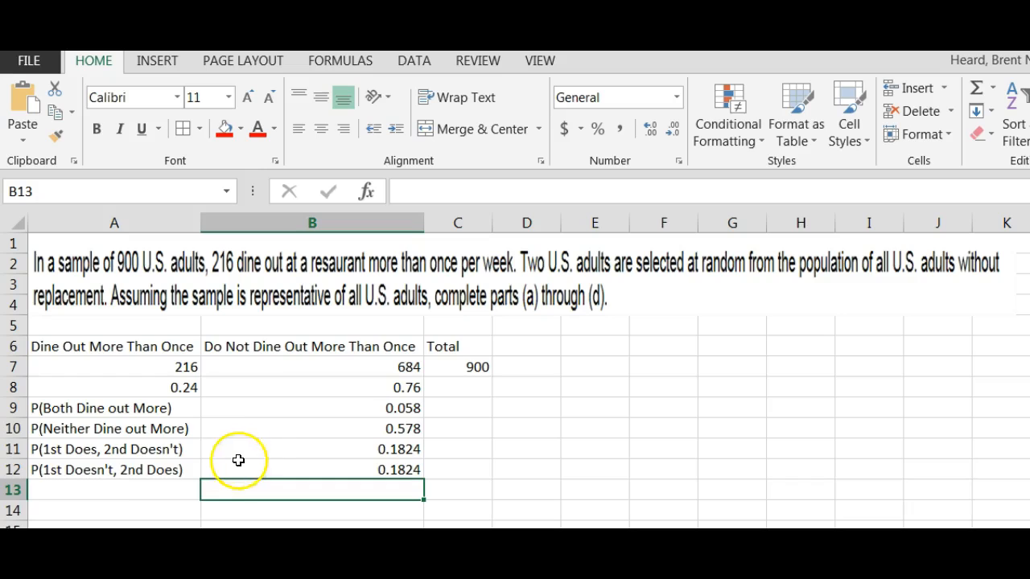
pyautogui.moveTo(142, 431)
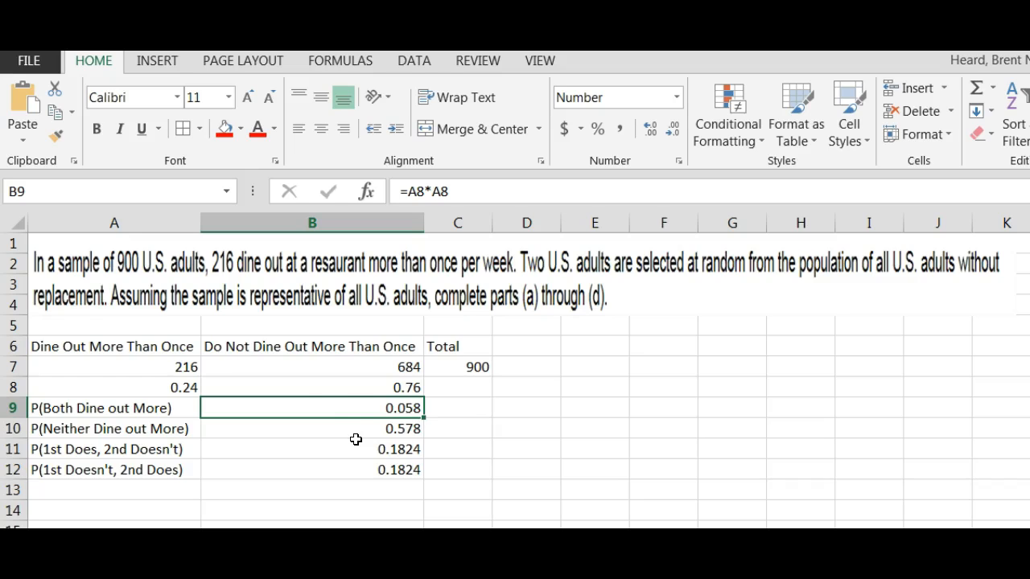
pyautogui.moveTo(338, 445)
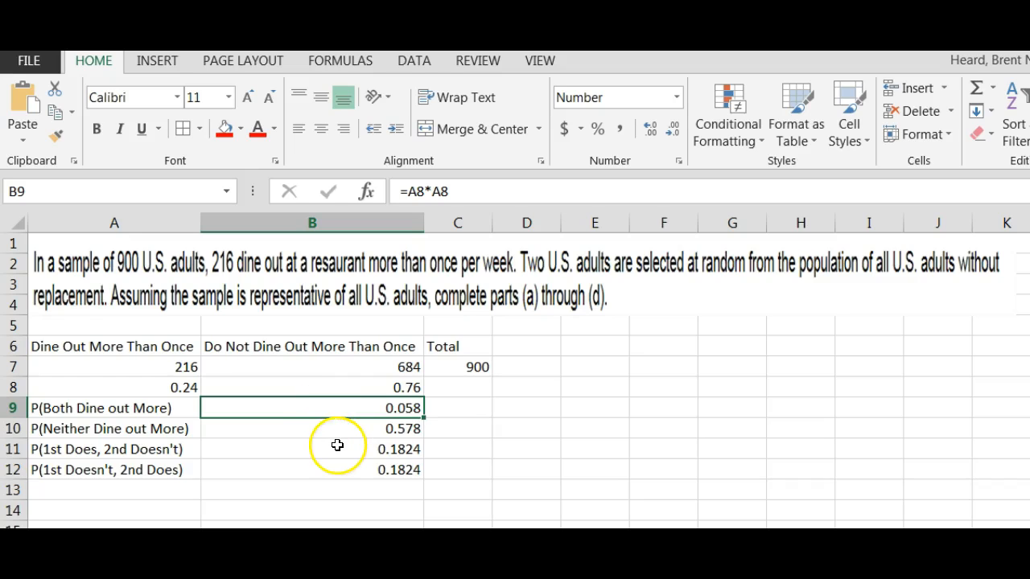
pyautogui.moveTo(381, 450)
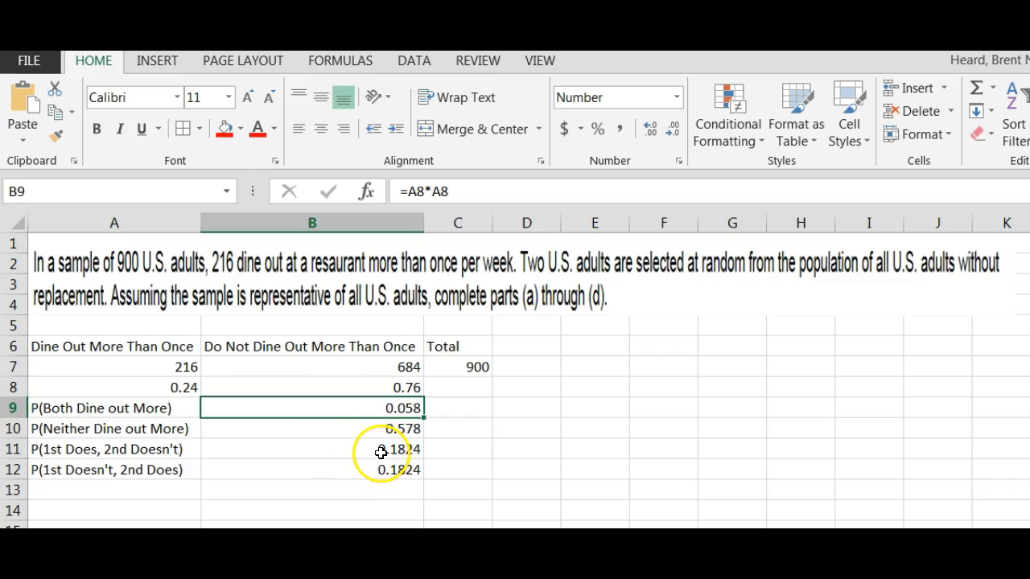
# Format B11:B12 as Number with 3 decimal places so both read 0.182.
pyautogui.rightClick(383, 469)
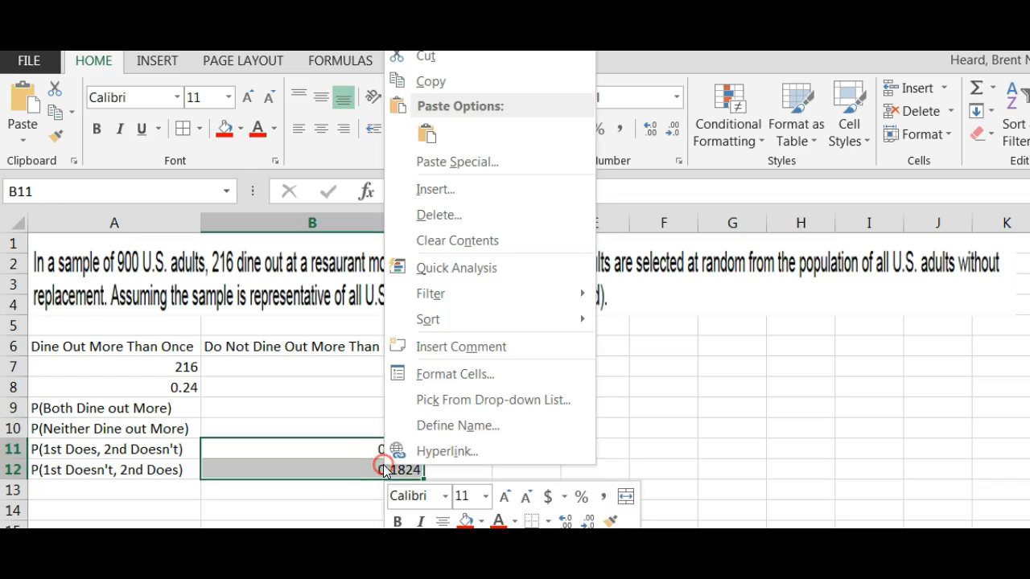
pyautogui.click(454, 373)
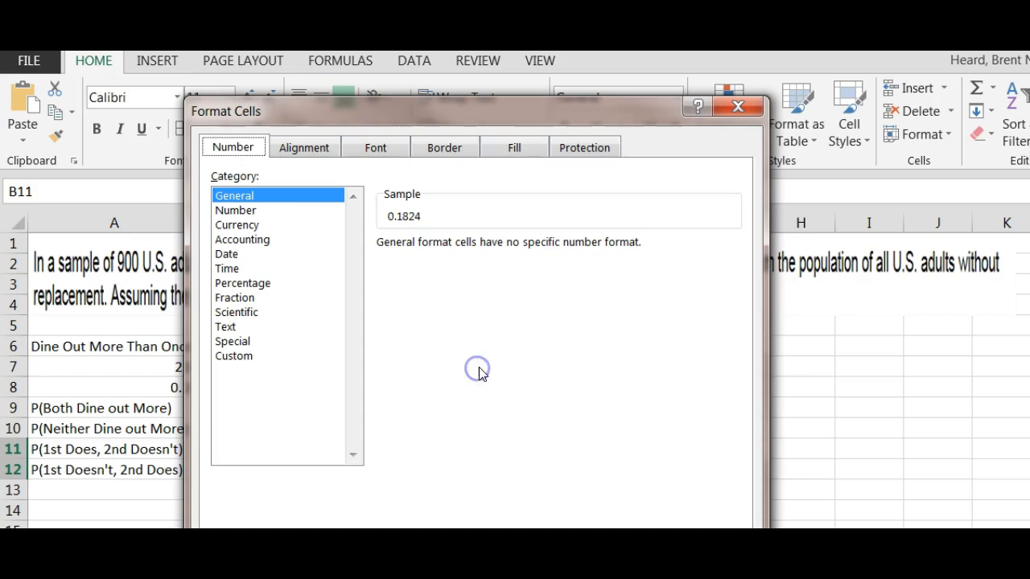
pyautogui.click(235, 209)
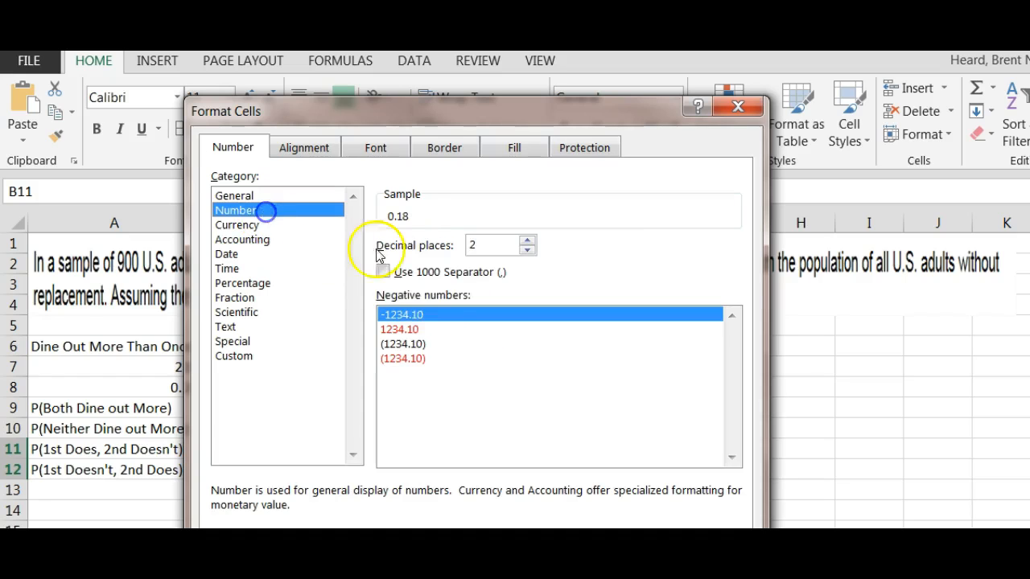
pyautogui.click(527, 240)
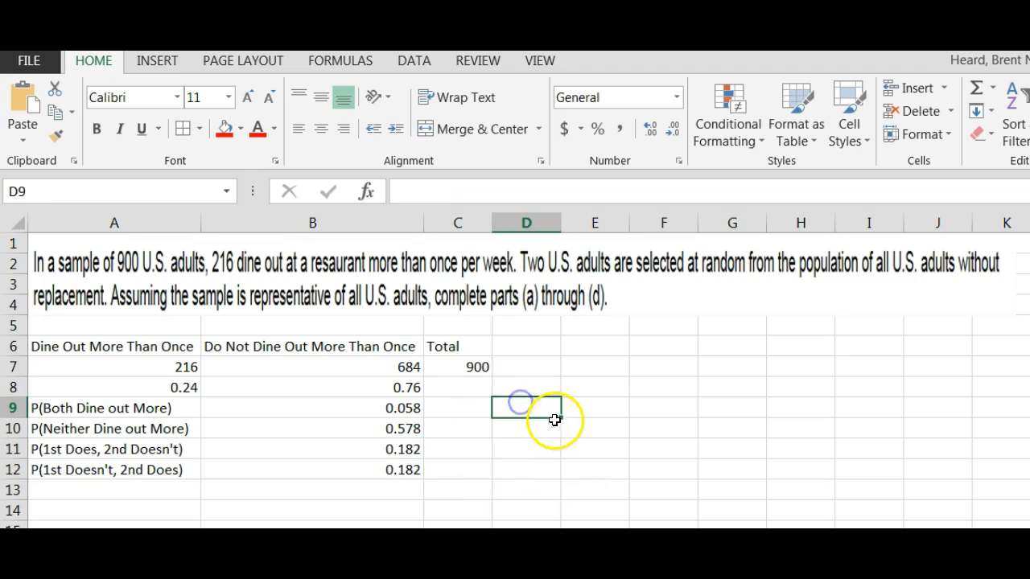
# Type the label 'At least one dines out more than once per week' in D9.
pyautogui.write('A')
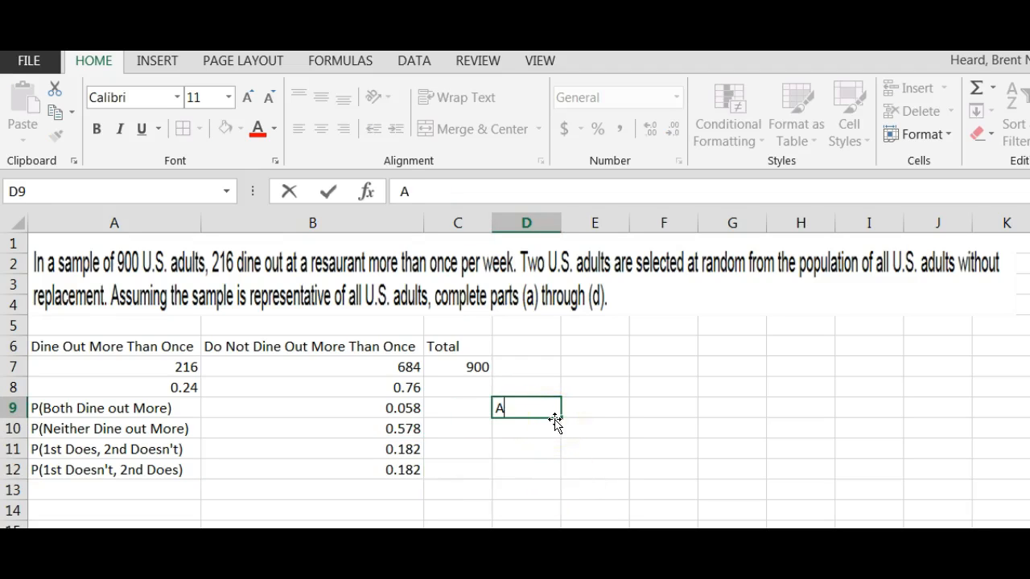
pyautogui.write('t le')
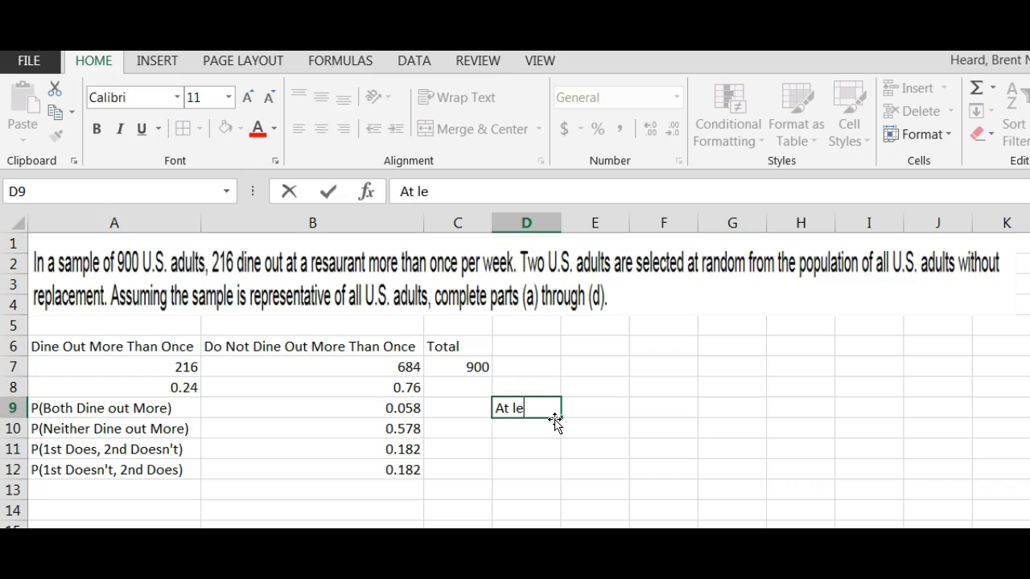
pyautogui.write('ast one')
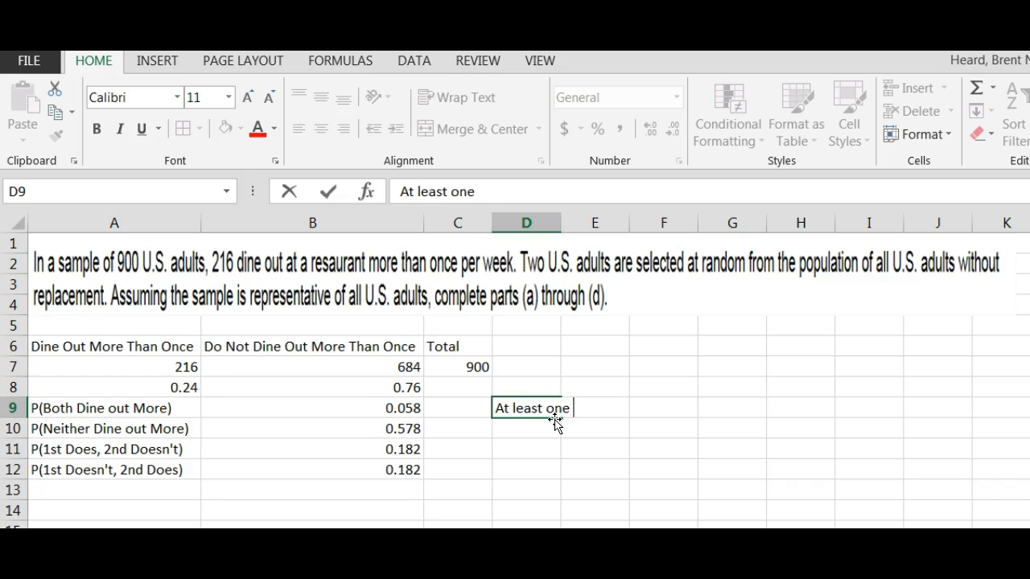
pyautogui.write('dines out m')
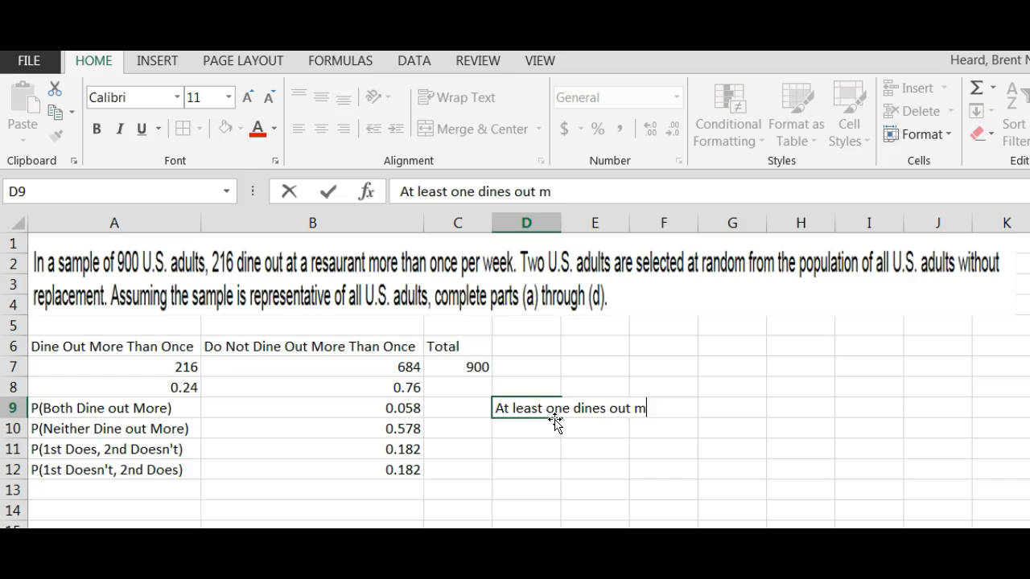
pyautogui.write('ore than')
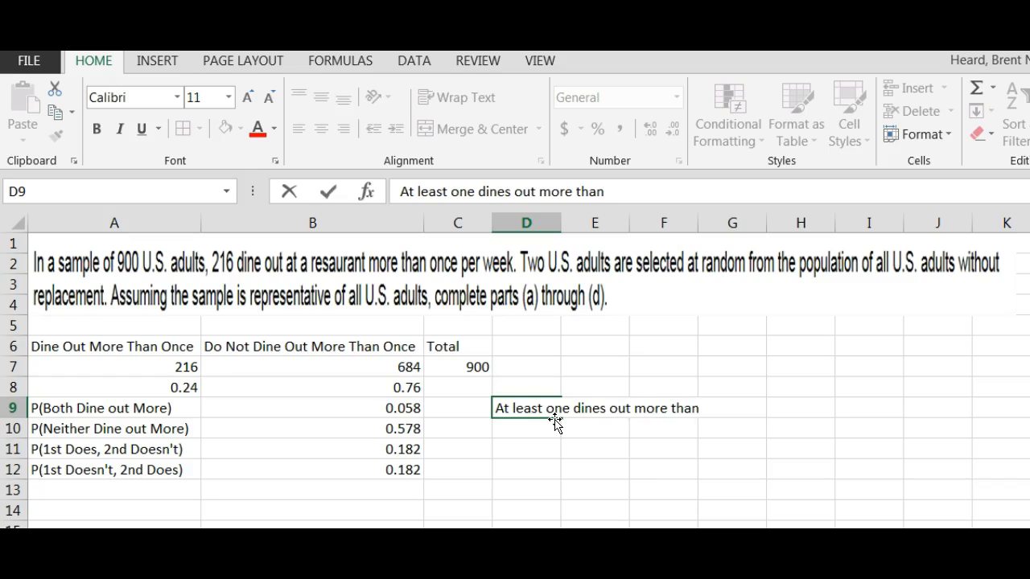
pyautogui.write('o')
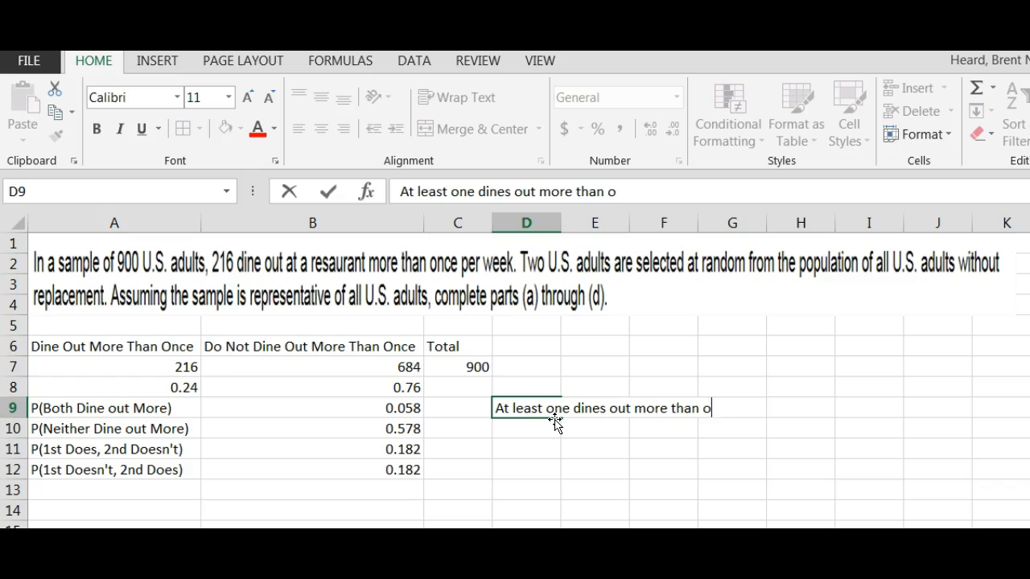
pyautogui.write('nce per week')
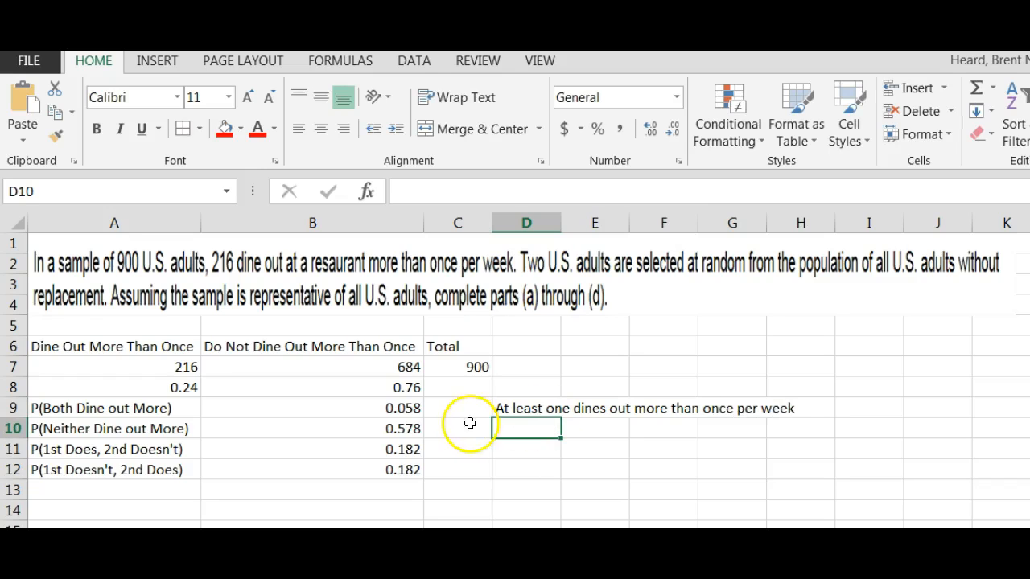
# Enter =B9+B11+B12 in D10, summing to 0.422.
pyautogui.write('=B9+B11+')
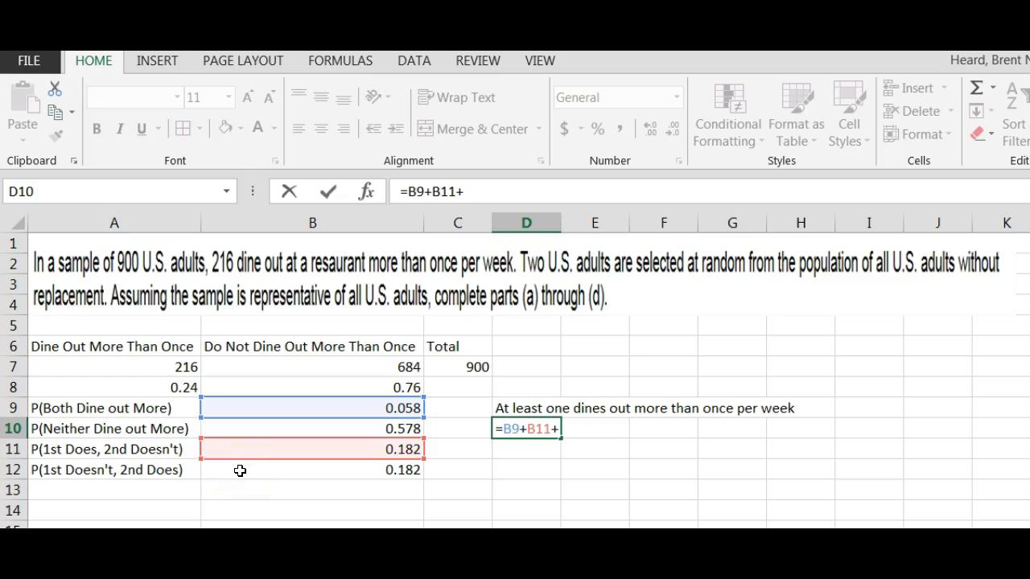
pyautogui.press('Return')
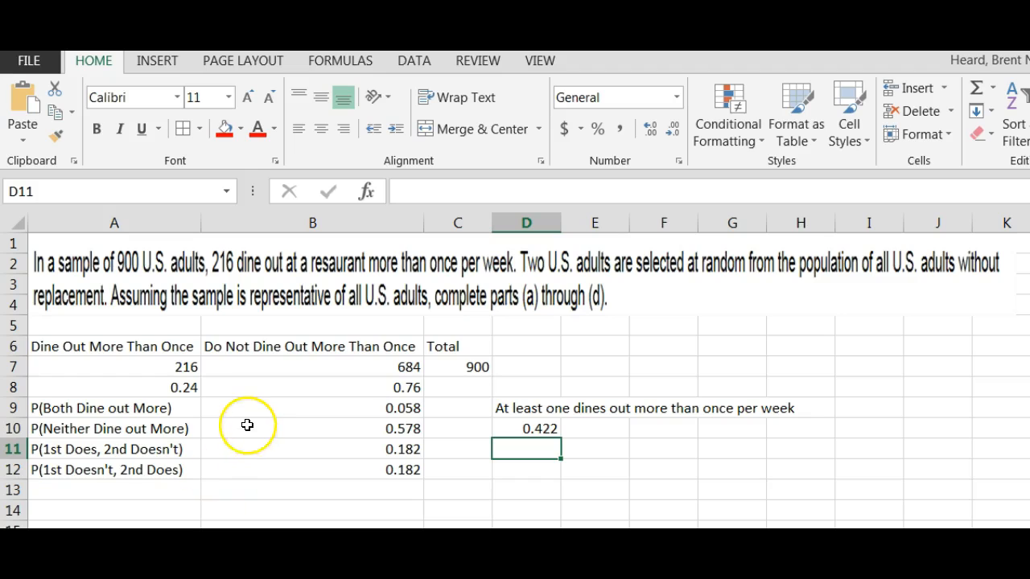
pyautogui.moveTo(270, 409)
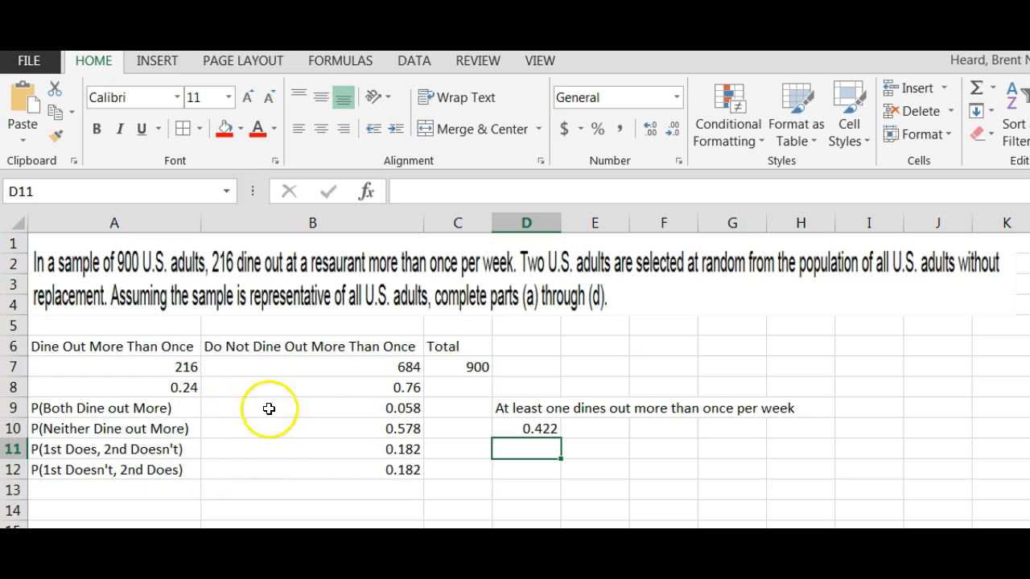
pyautogui.moveTo(309, 437)
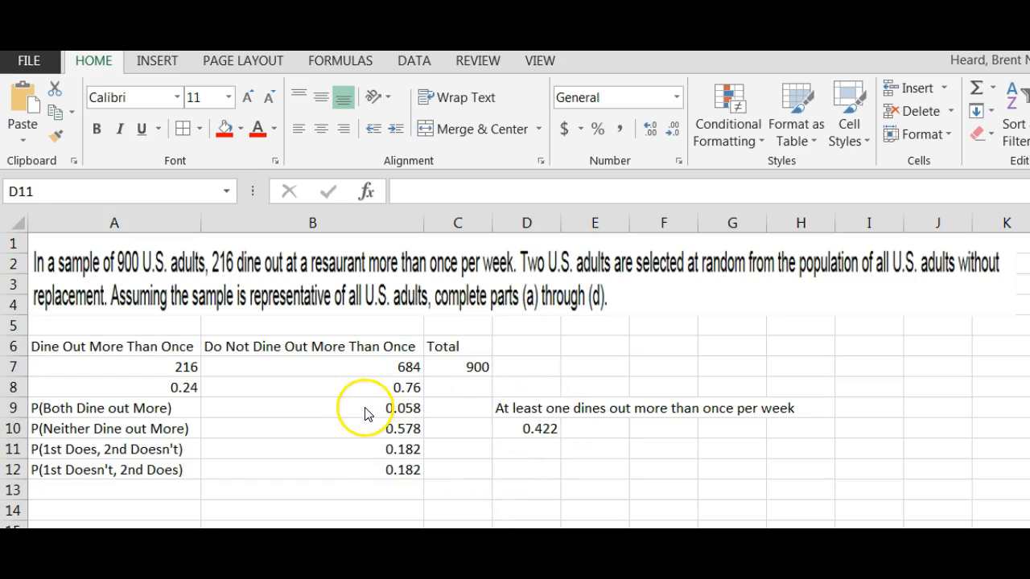
# Fill the 0.058 both-dine-out, 0.578 neither and 0.422 at-least-one answers yellow.
pyautogui.click(312, 409)
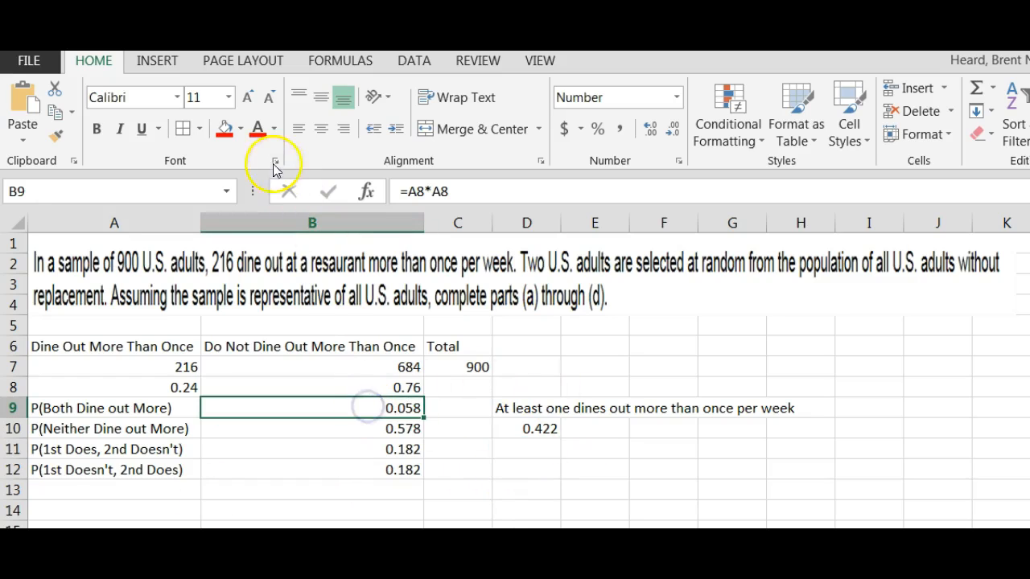
pyautogui.click(240, 128)
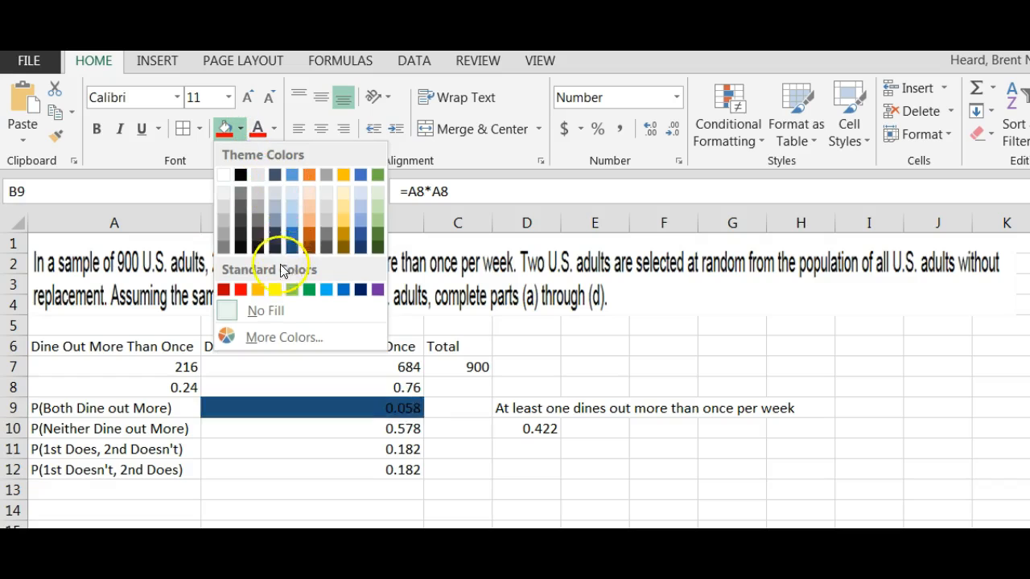
pyautogui.click(258, 289)
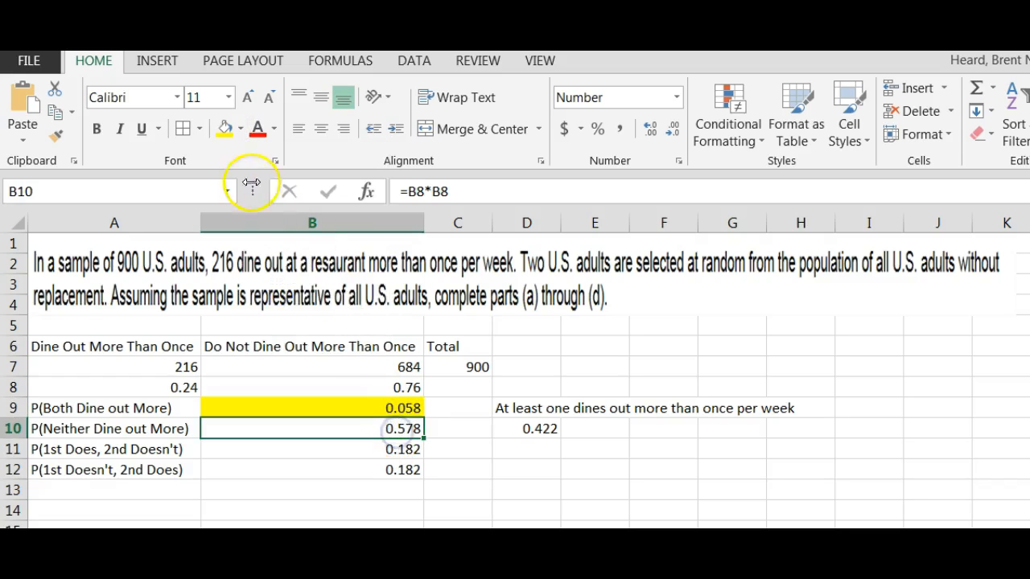
pyautogui.click(526, 428)
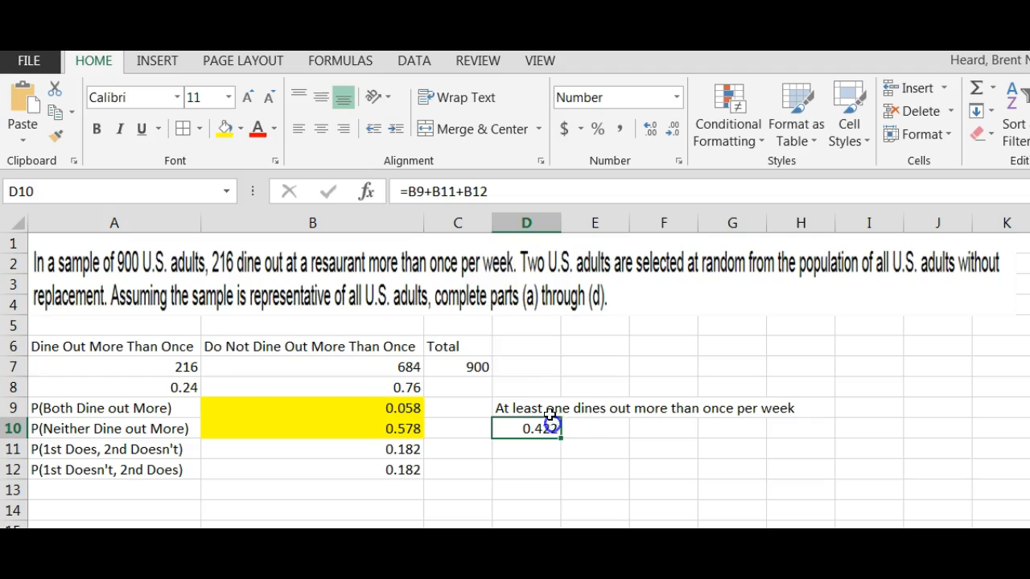
pyautogui.moveTo(709, 480)
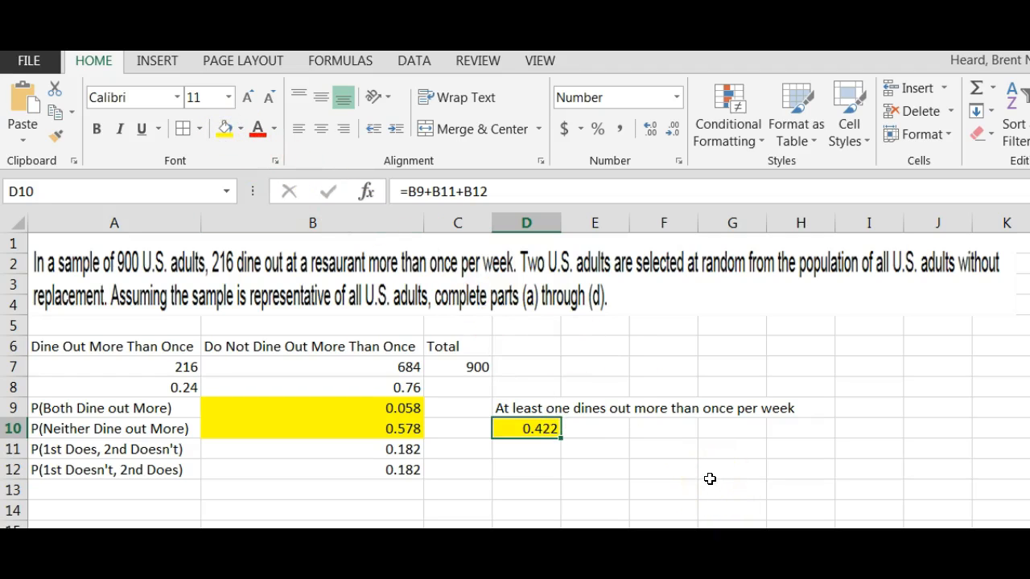
pyautogui.moveTo(418, 431)
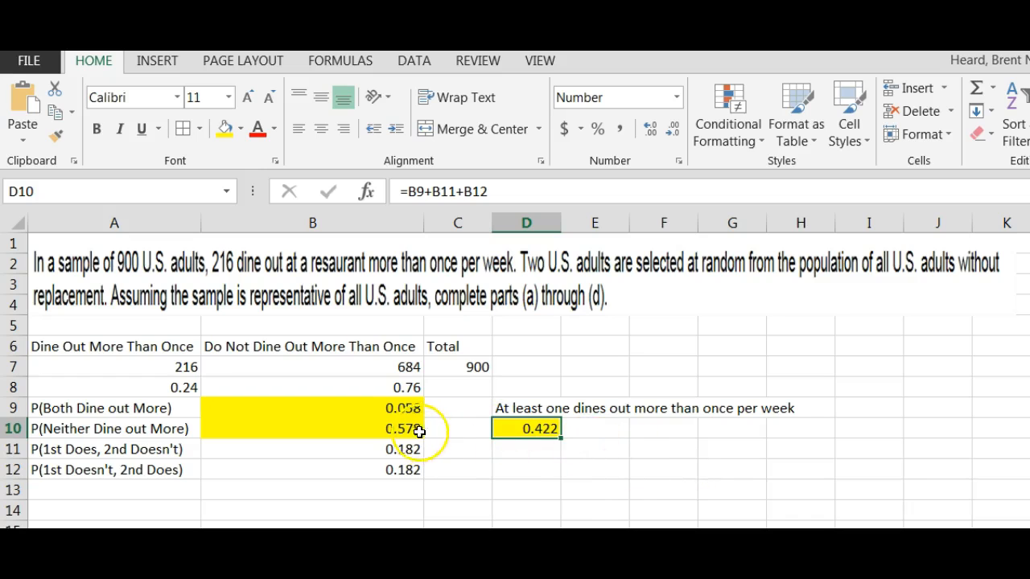
pyautogui.click(312, 409)
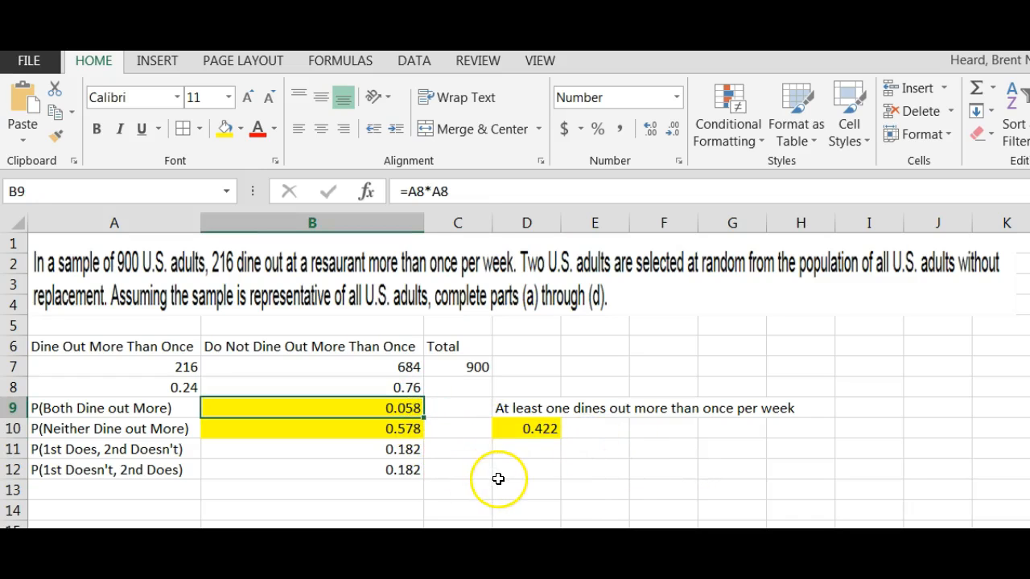